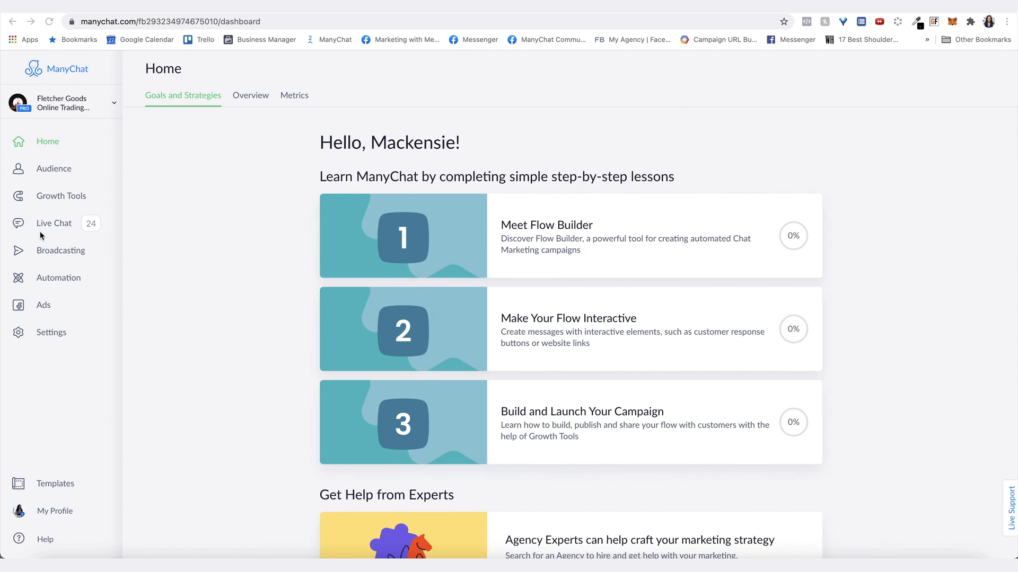
mouse_move(59, 278)
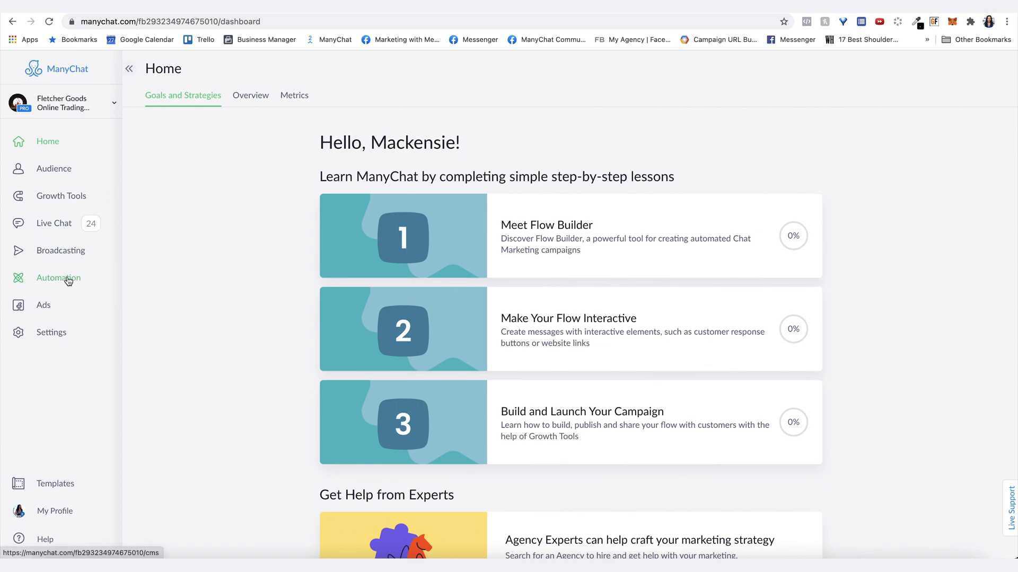
Step: Go to Automation's Flows list and start a new flow to see quick campaigns vs empty flow
click(58, 277)
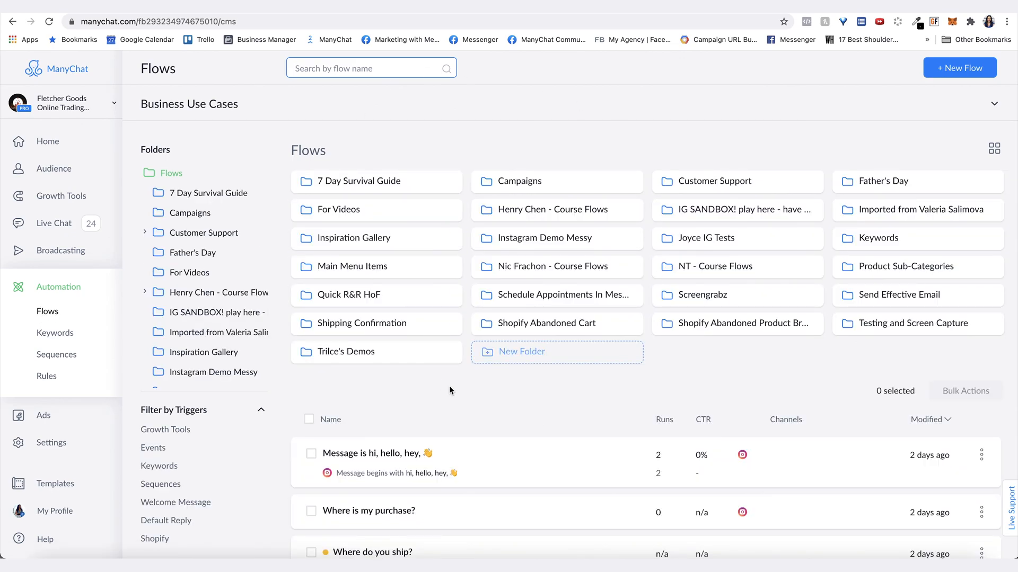
mouse_move(757, 74)
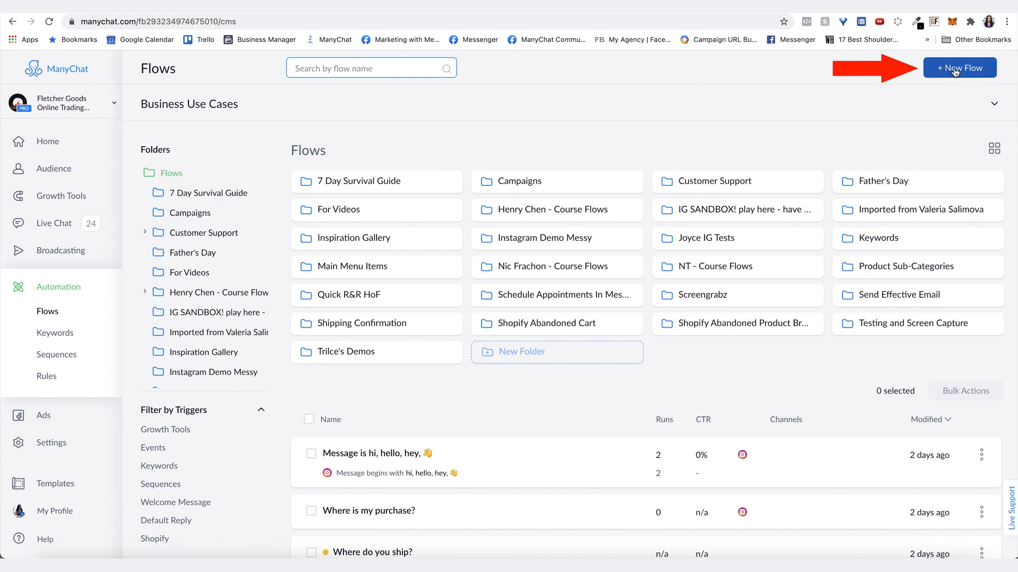
click(959, 68)
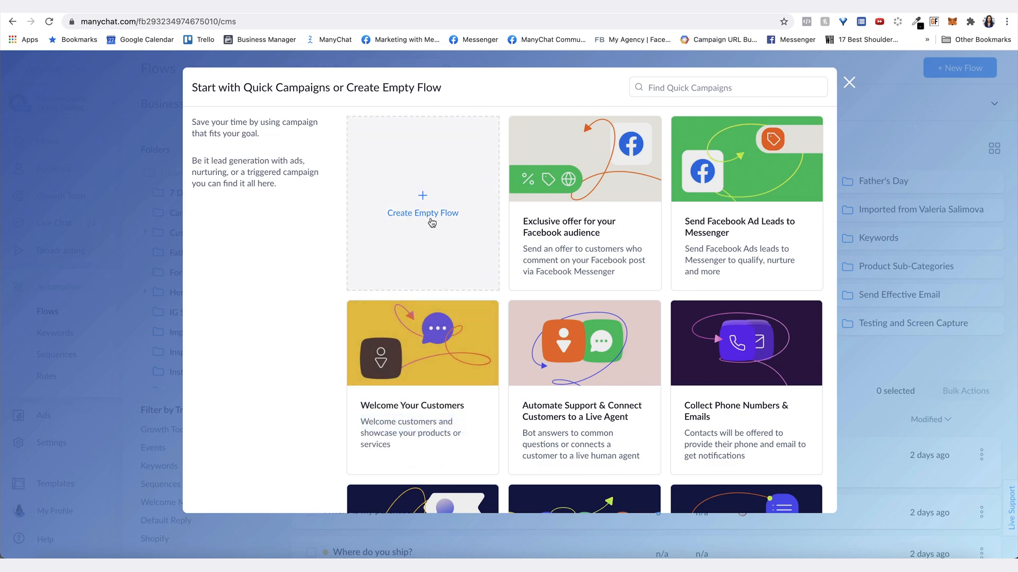
Step: Create an empty flow named 'Flow Builder Basics' and select its blank send-message step
click(423, 214)
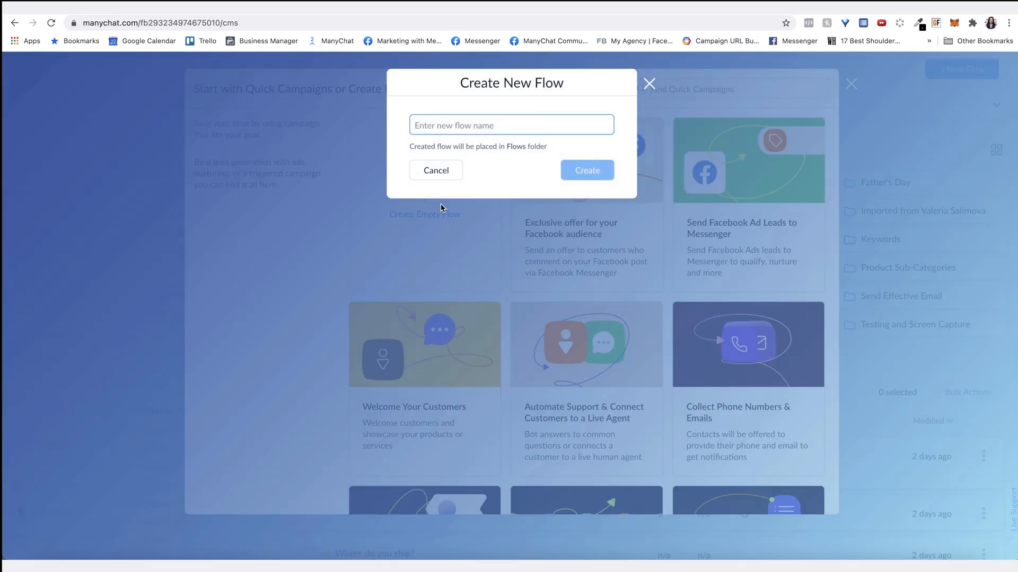
text(Flow Builder Basics)
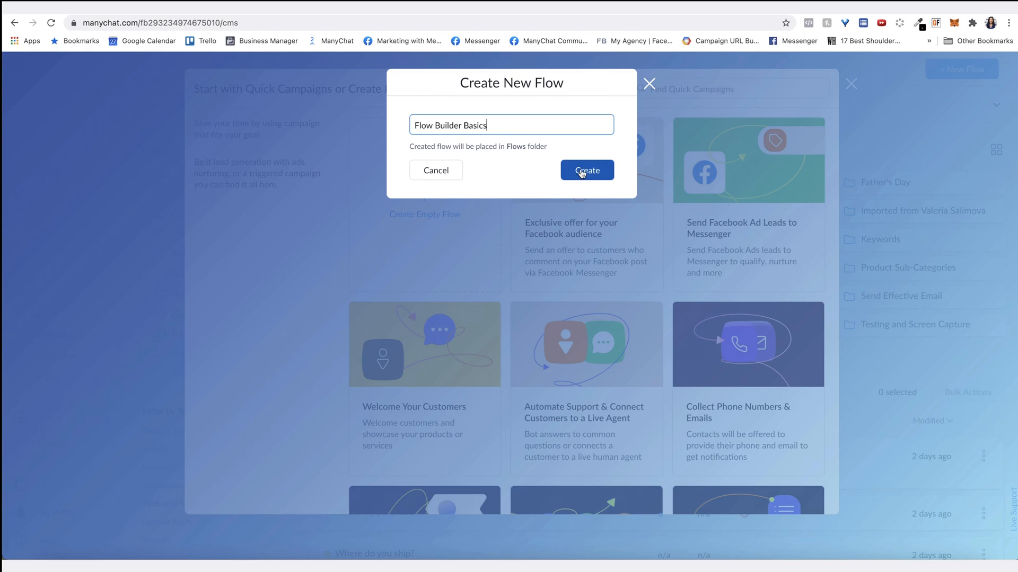
click(585, 170)
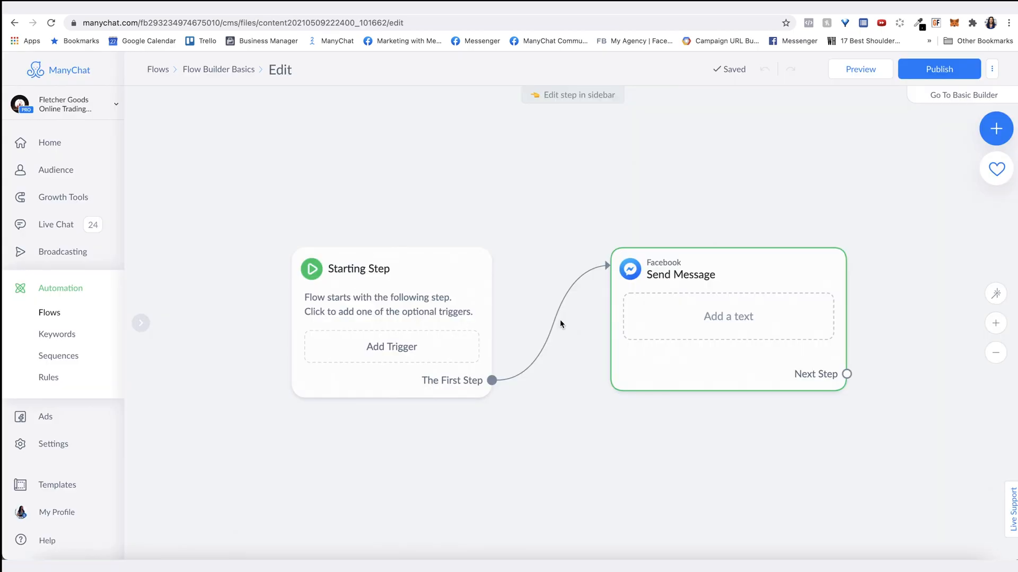
mouse_move(554, 318)
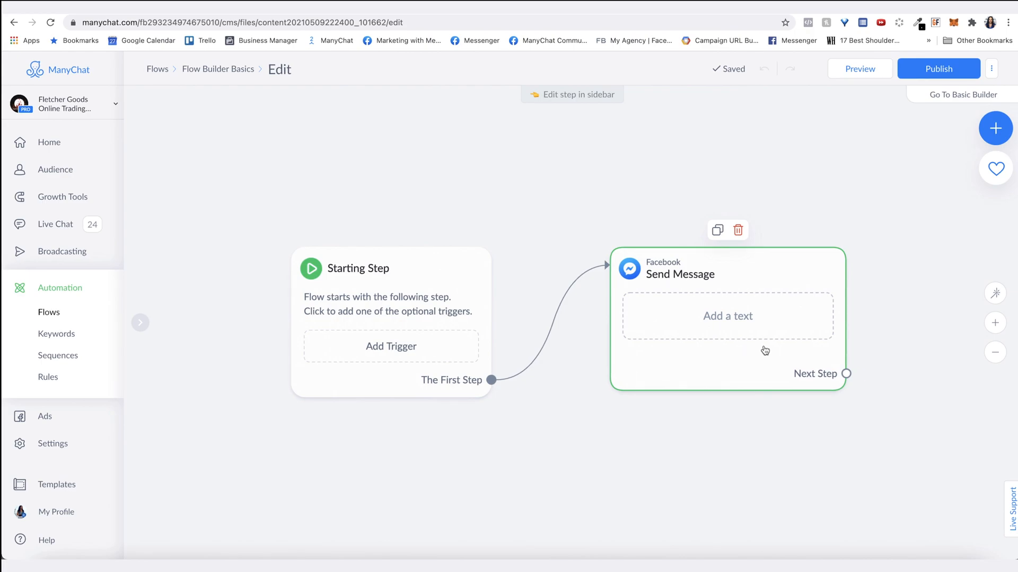
click(390, 386)
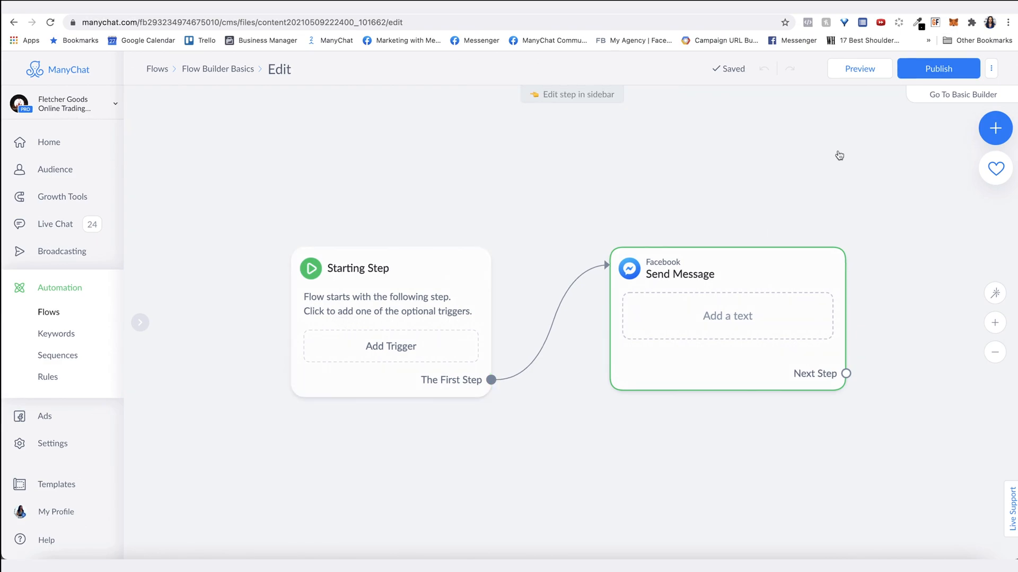
mouse_move(676, 197)
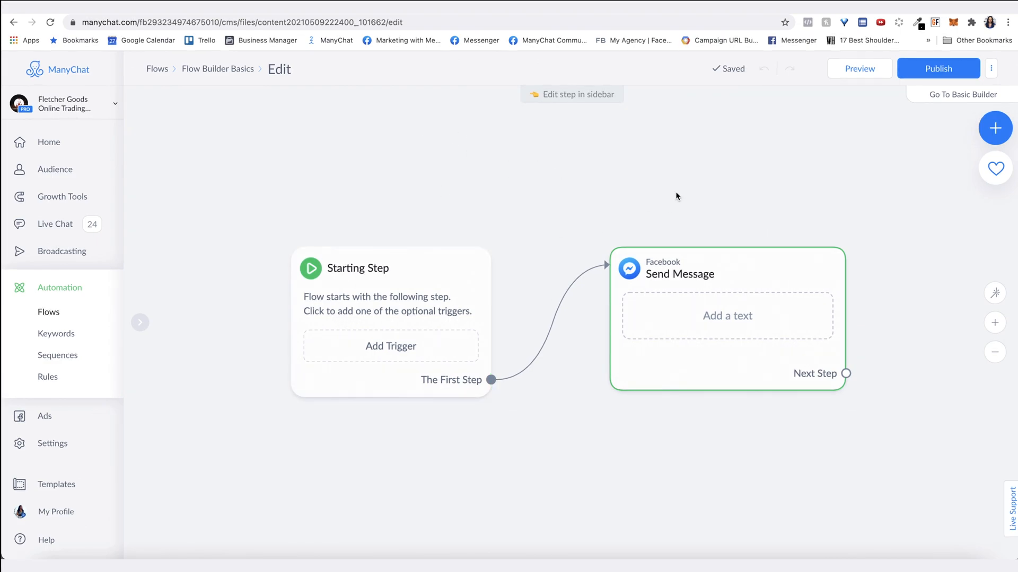
Step: Browse the step menus, then make the first step an Instagram Send Message and edit it
click(573, 185)
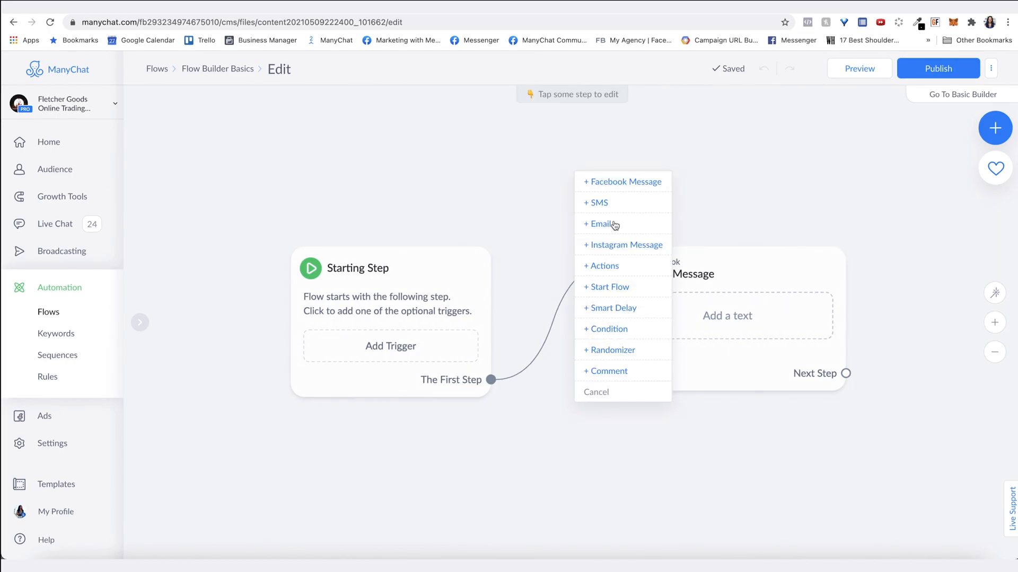
click(622, 181)
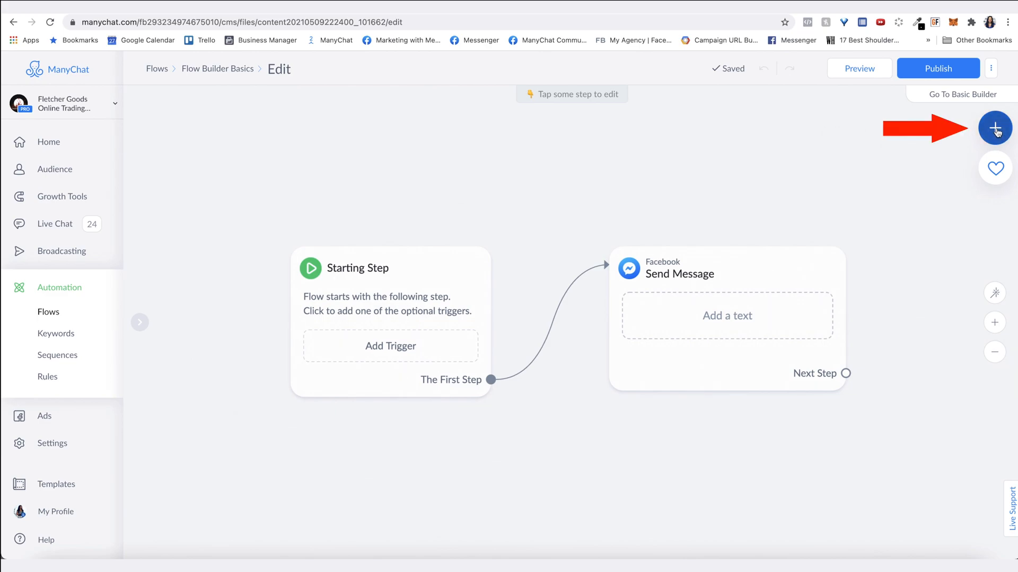
click(994, 128)
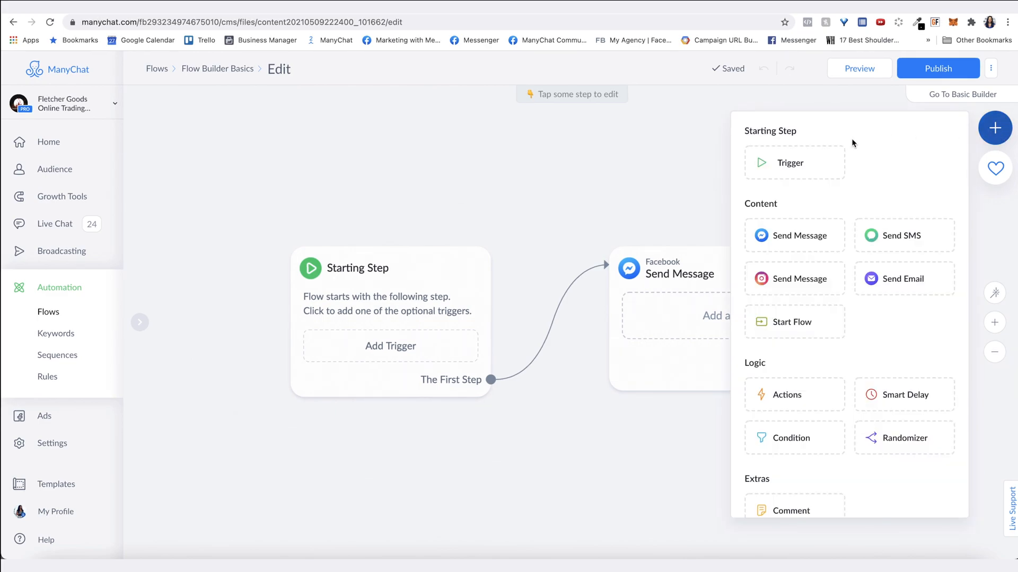
mouse_move(810, 467)
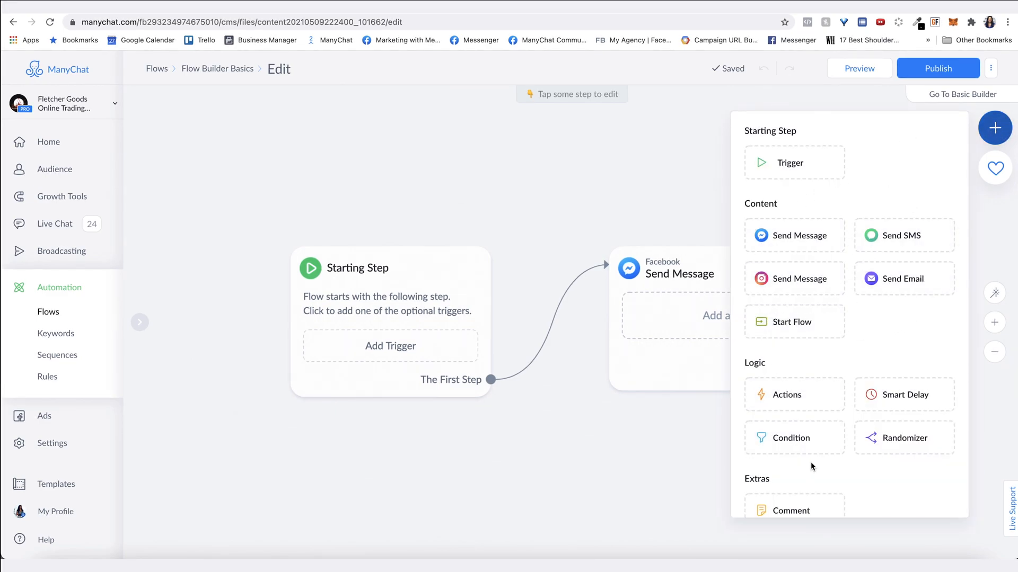
click(567, 185)
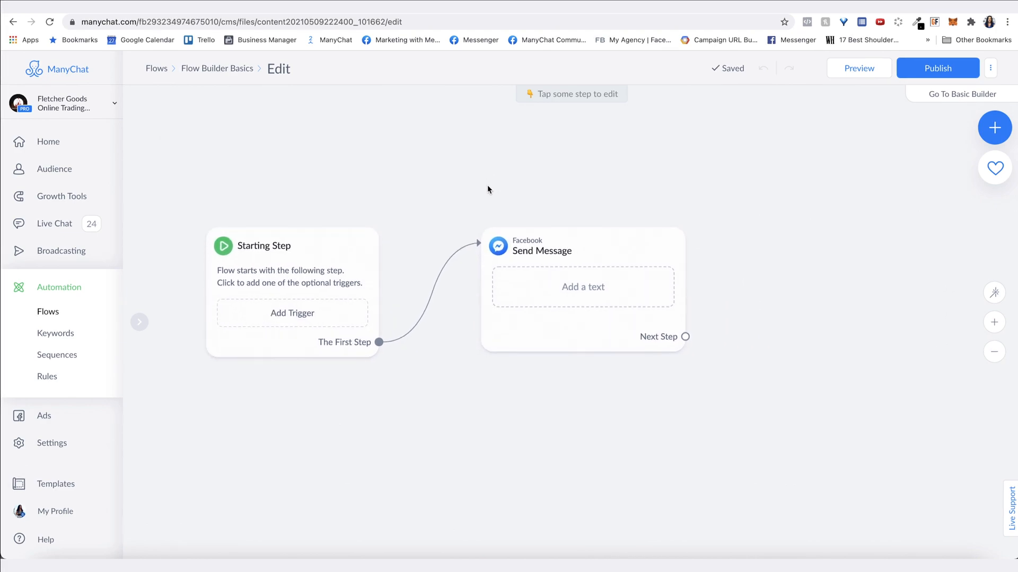
click(581, 285)
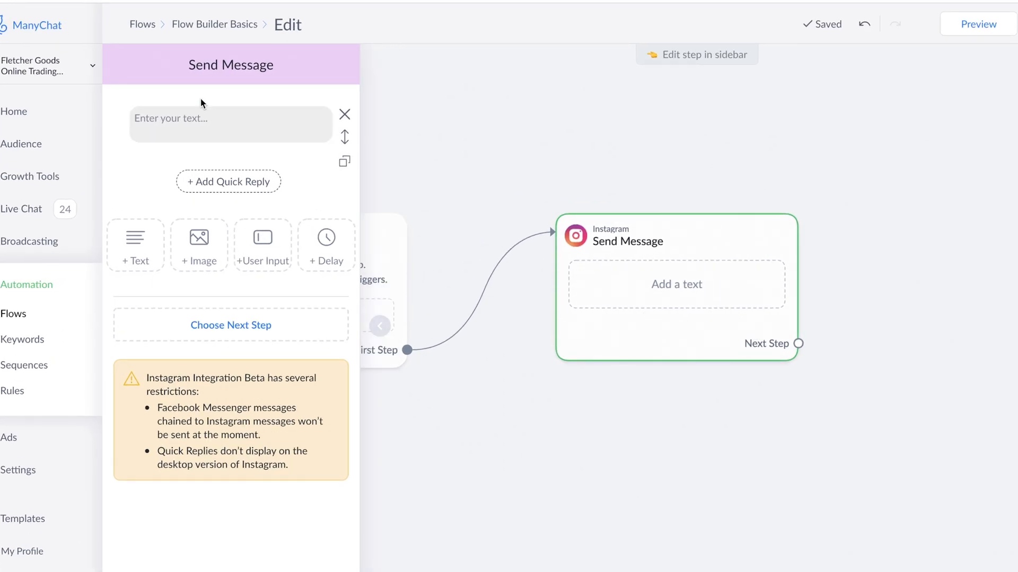
Step: Write 'Hello there!' with a smiley emoji and the Fletcher Spring 15% discount code
click(208, 119)
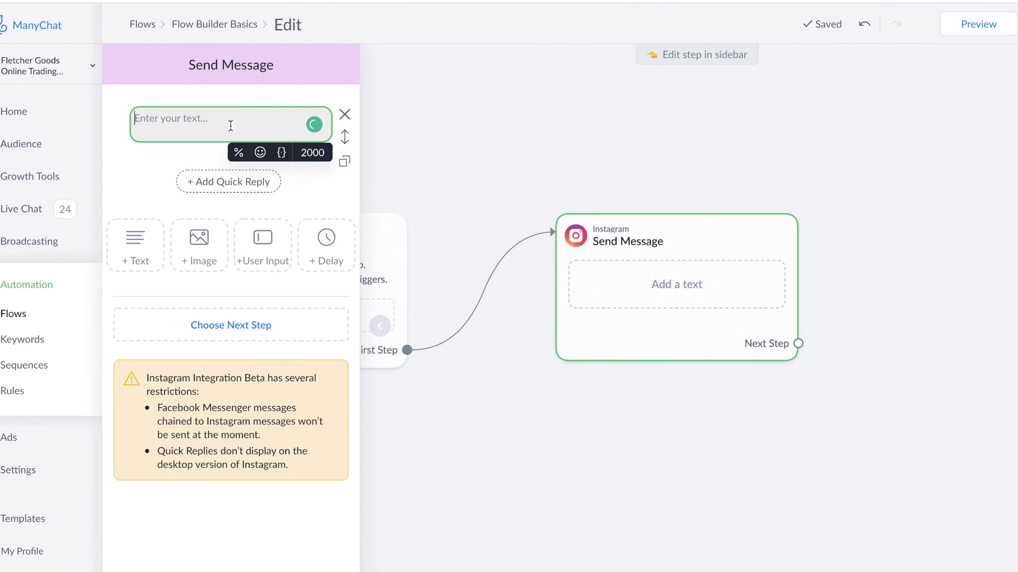
text(Hello there!)
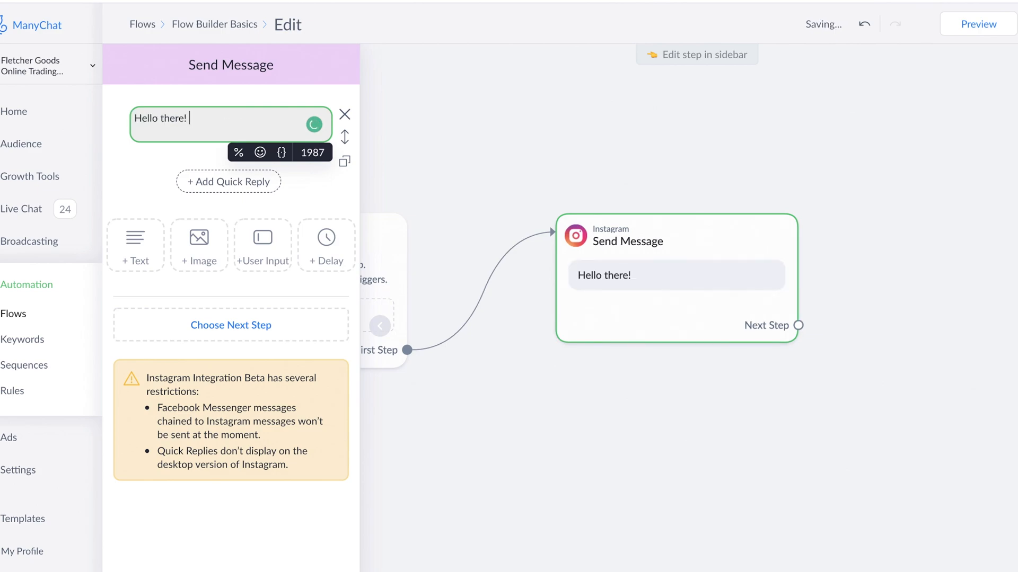
click(259, 153)
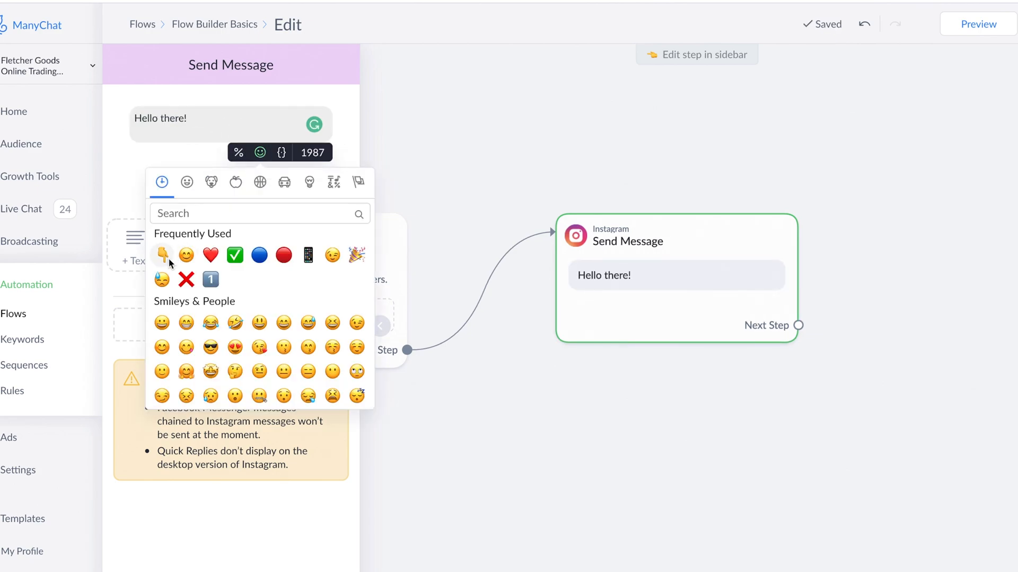
click(186, 256)
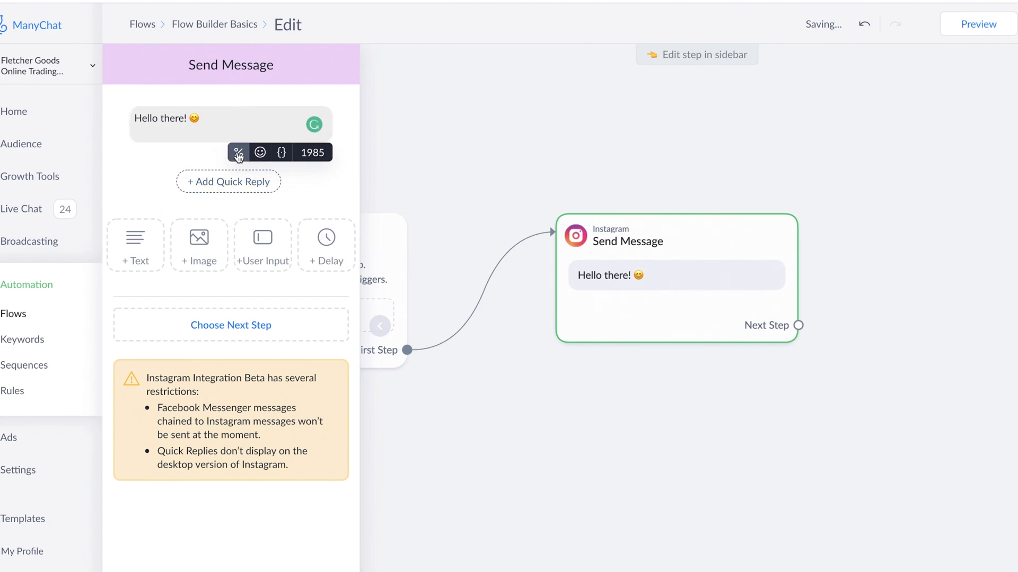
click(238, 152)
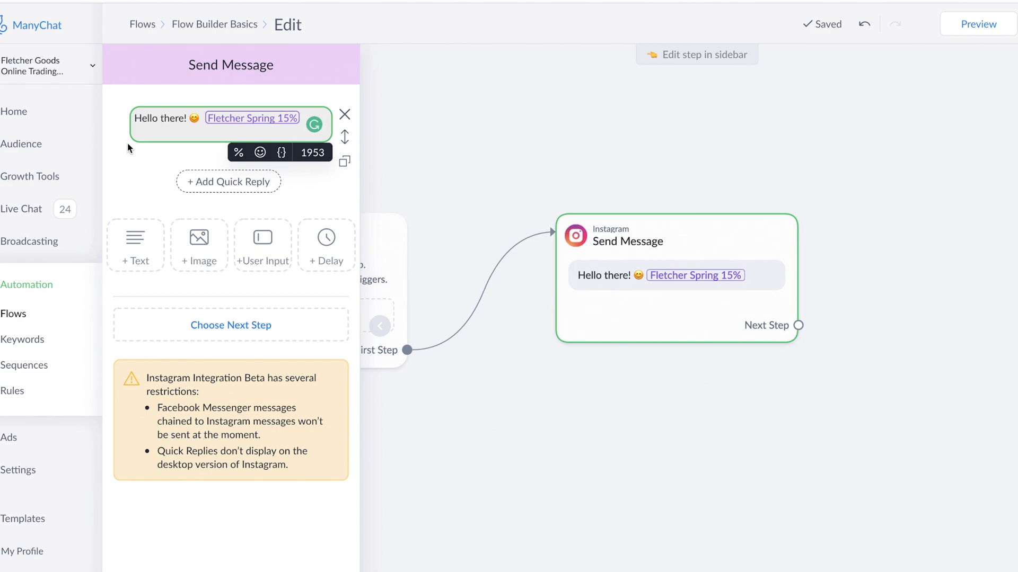
Step: Insert the contact's First Name field into the greeting and check its fallback
click(282, 152)
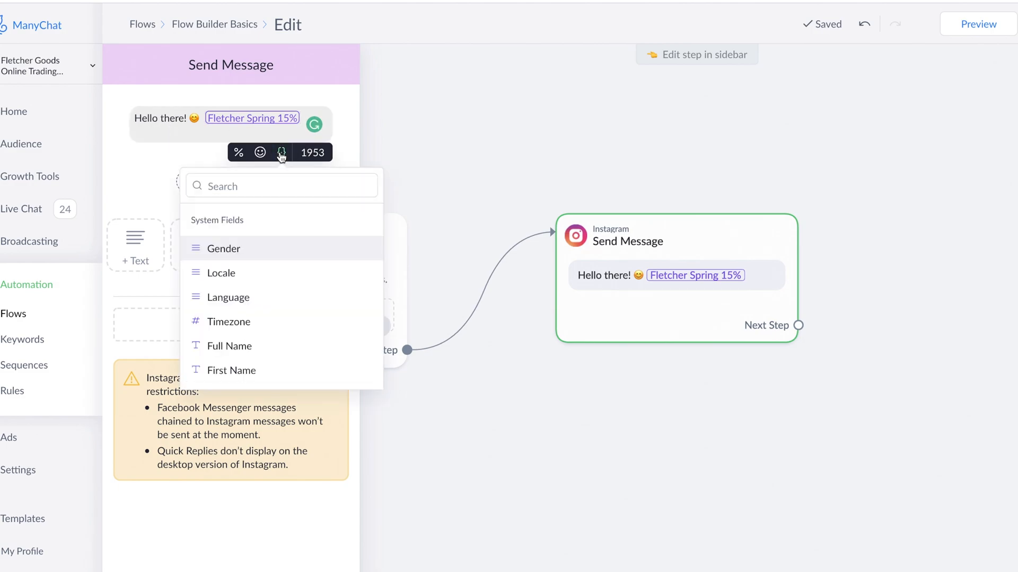
scroll(down, 3)
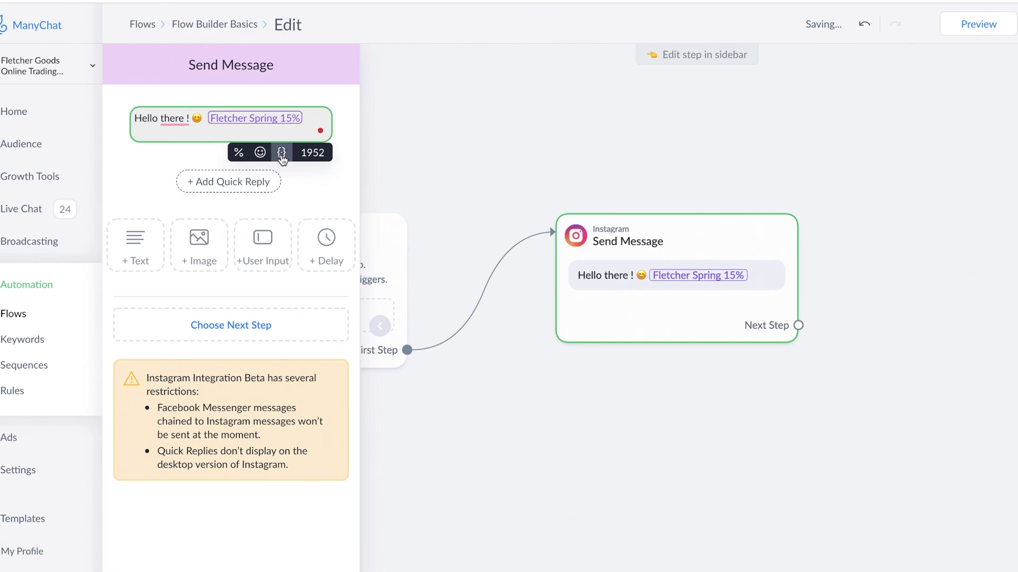
click(282, 151)
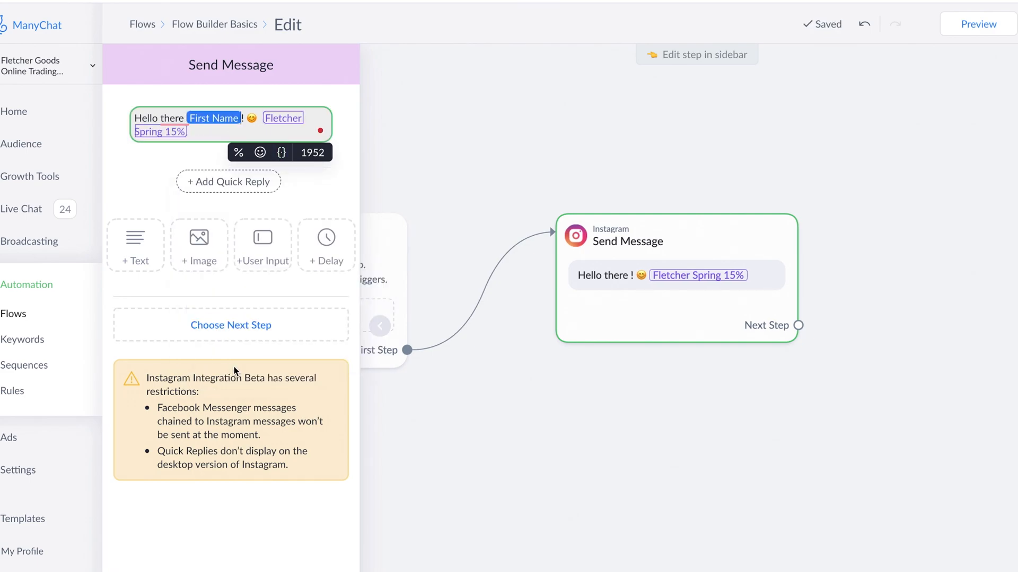
click(213, 118)
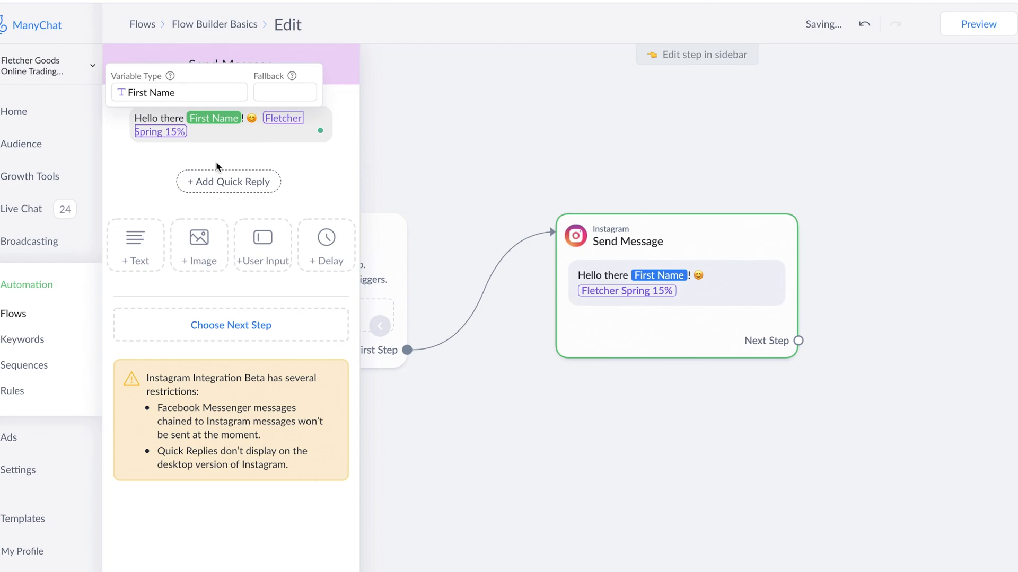
mouse_move(178, 189)
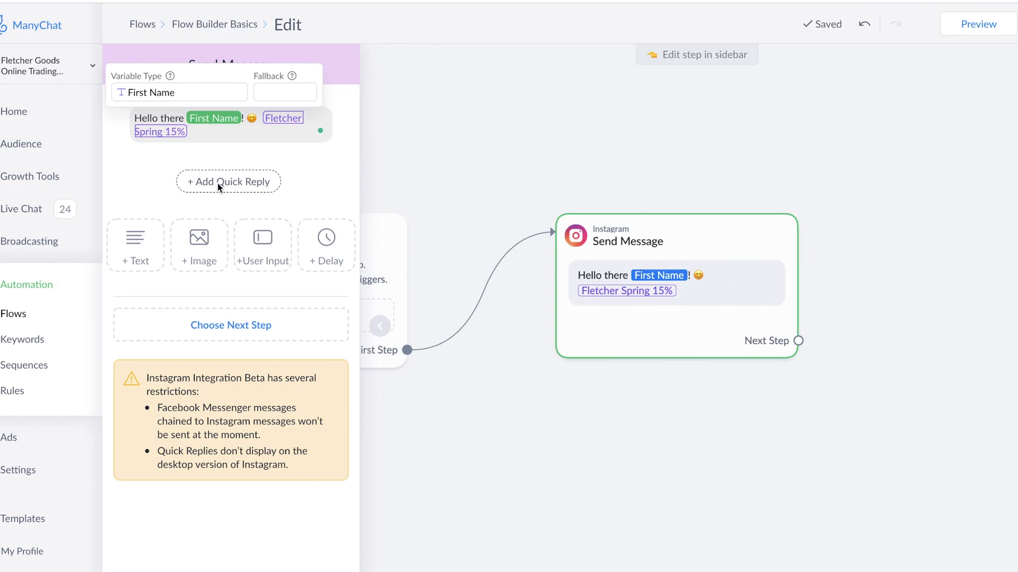
Step: Add 'Yes I would!' and 'No' quick replies to the discount-code question
click(230, 125)
text(Would you like a discount code?)
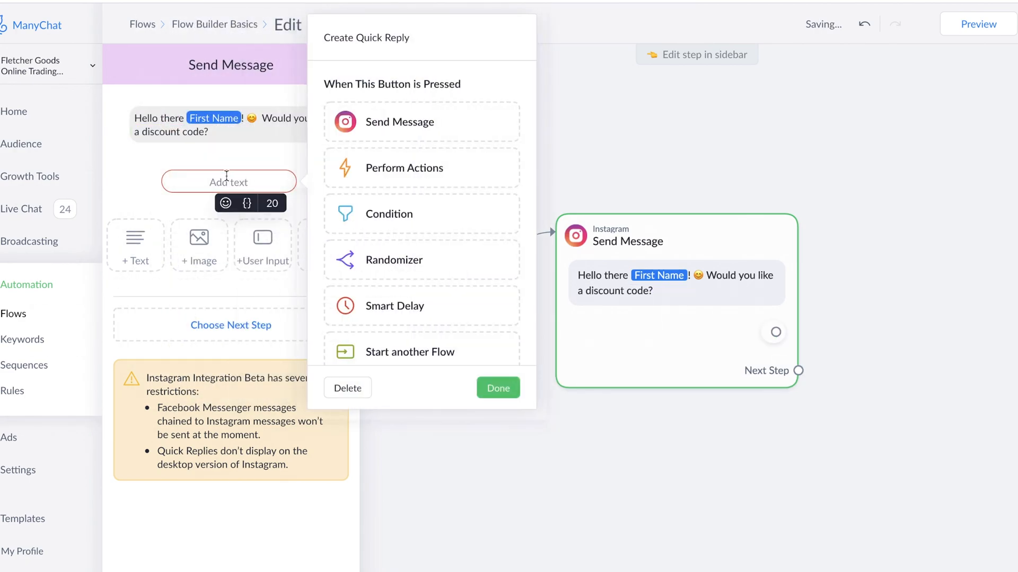
text(Yes I would!)
text(No)
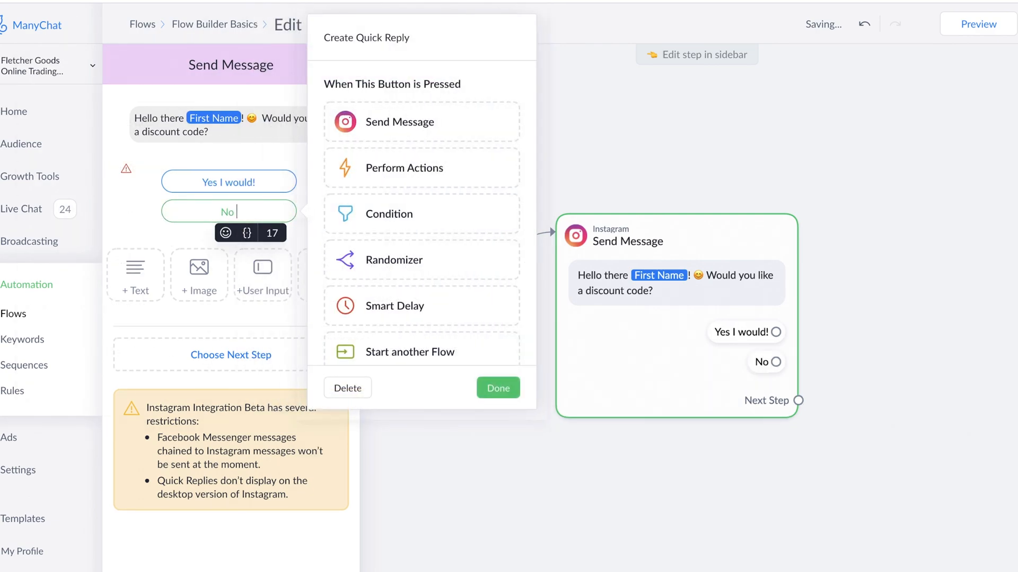
click(498, 387)
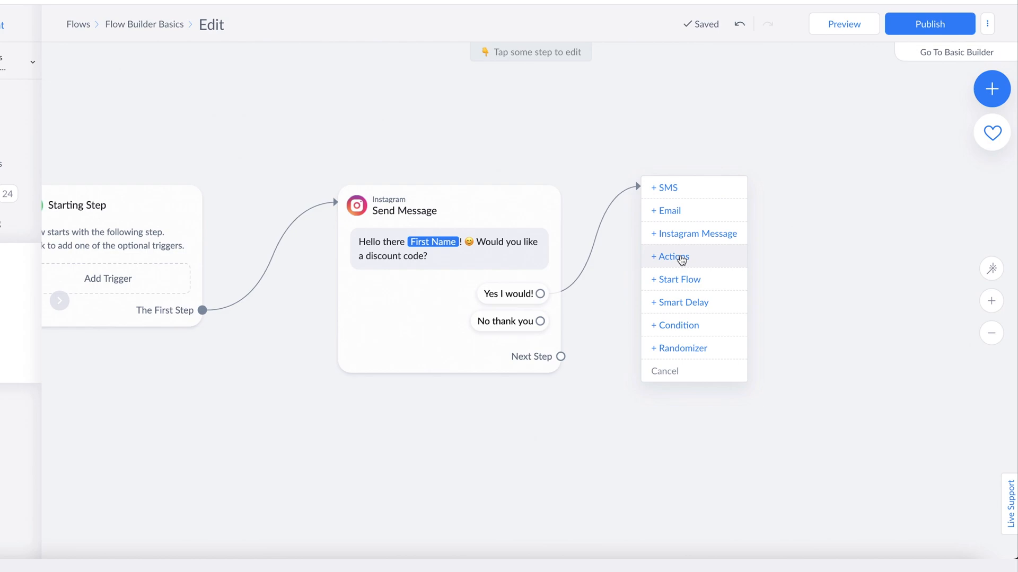
Step: After 'Yes I would!', add actions: Add Tag and Mark conversation as Open
click(672, 256)
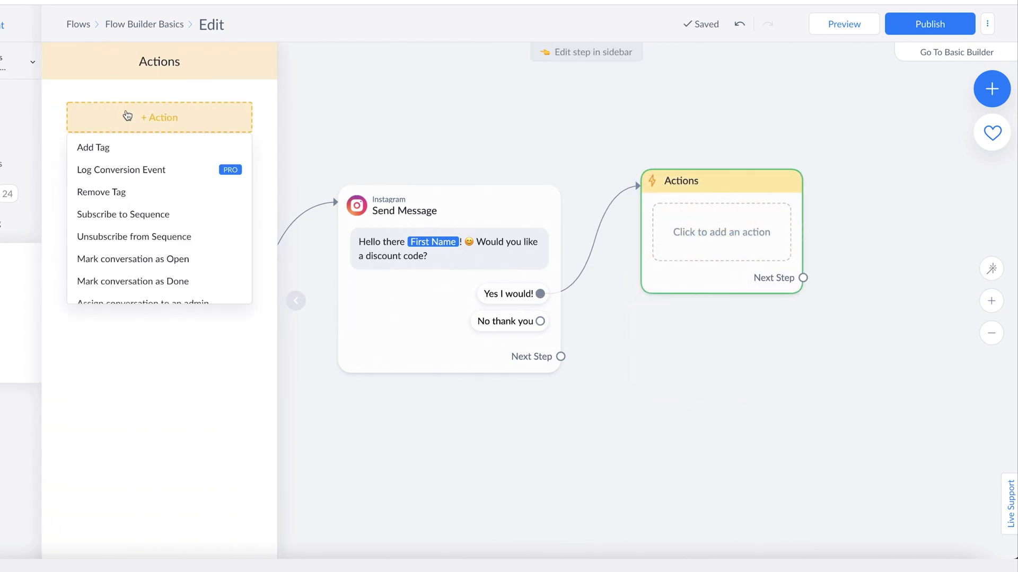
scroll(down, 3)
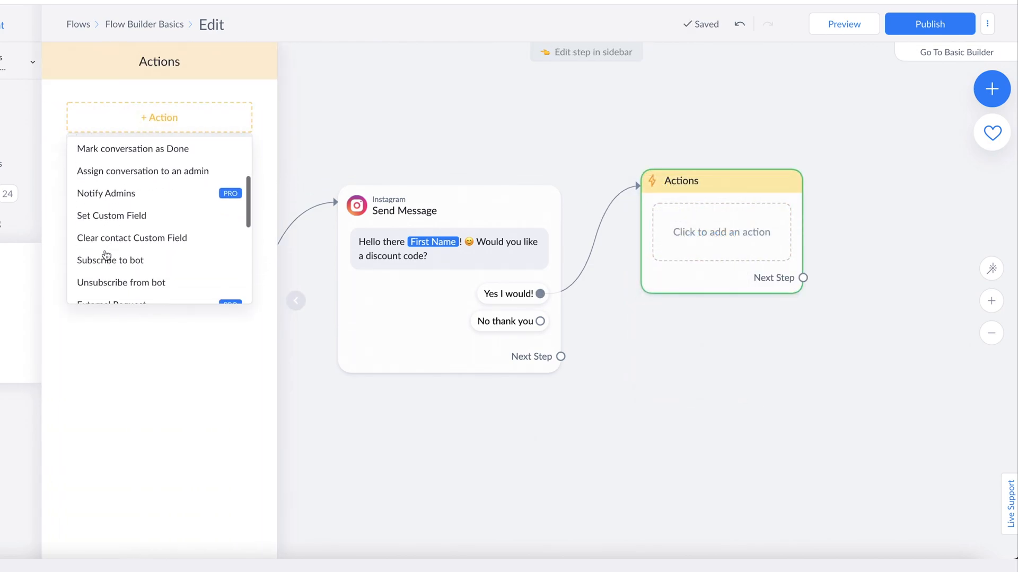
scroll(down, 3)
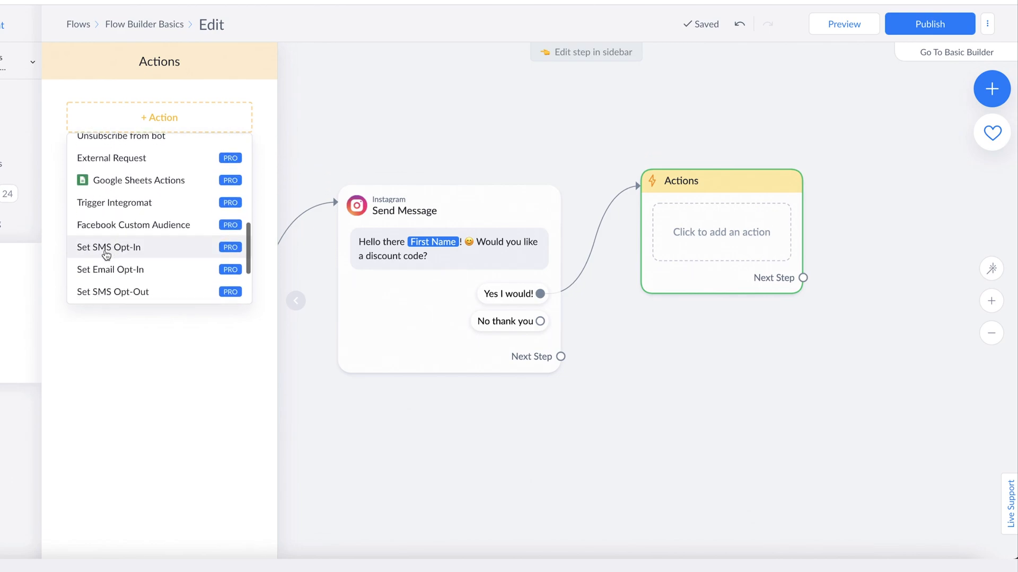
scroll(up, 3)
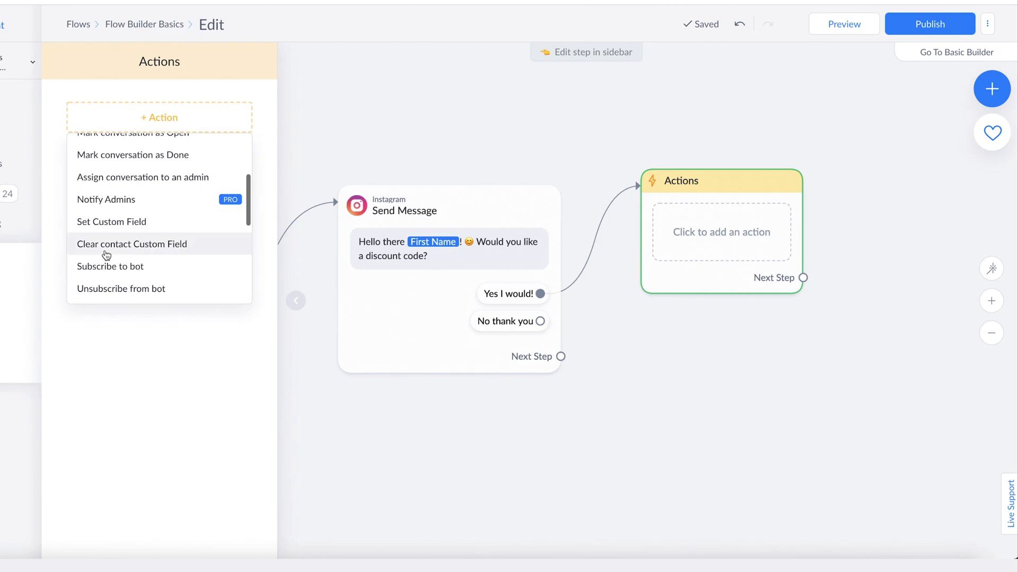
scroll(up, 3)
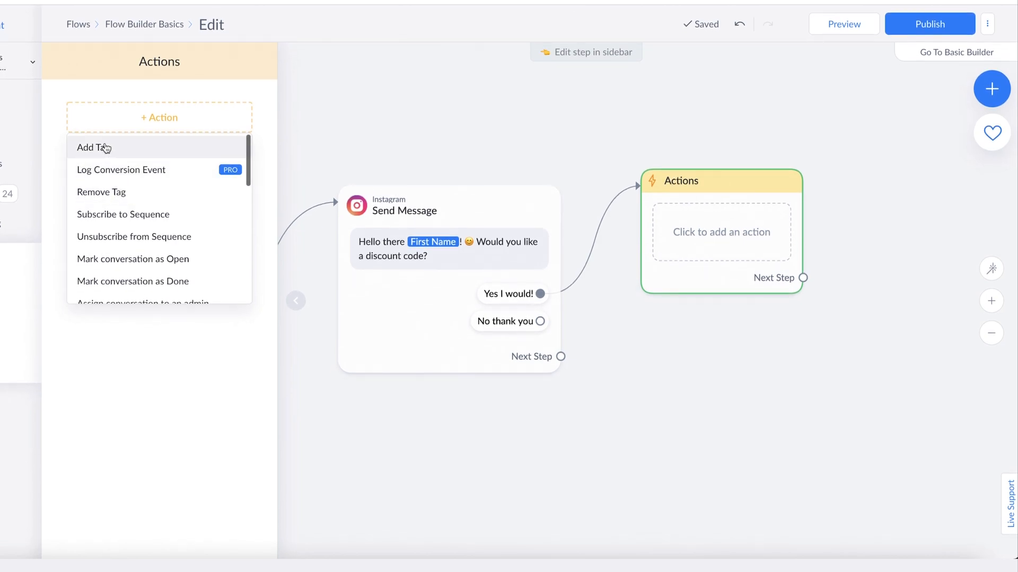
click(93, 147)
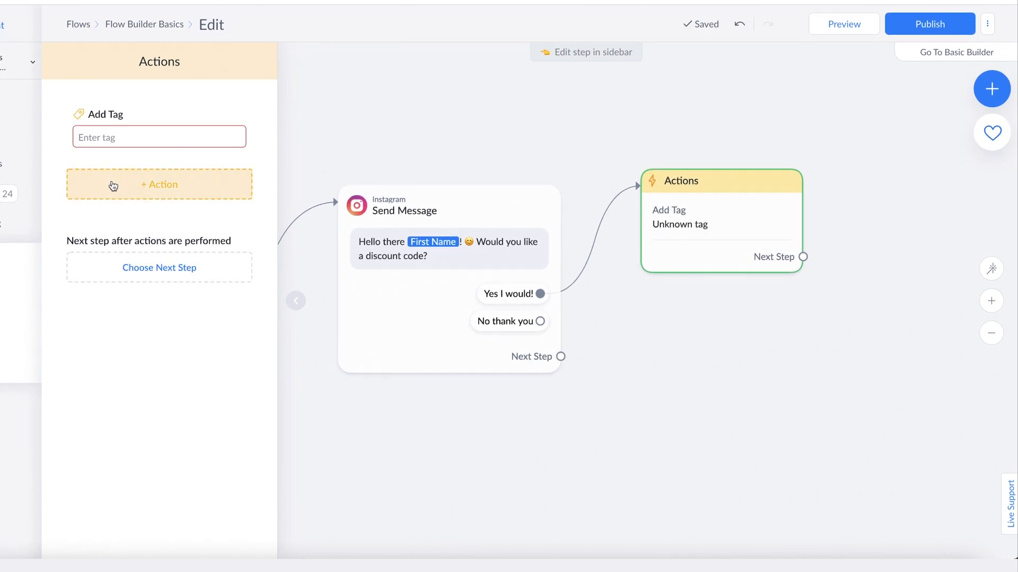
click(158, 185)
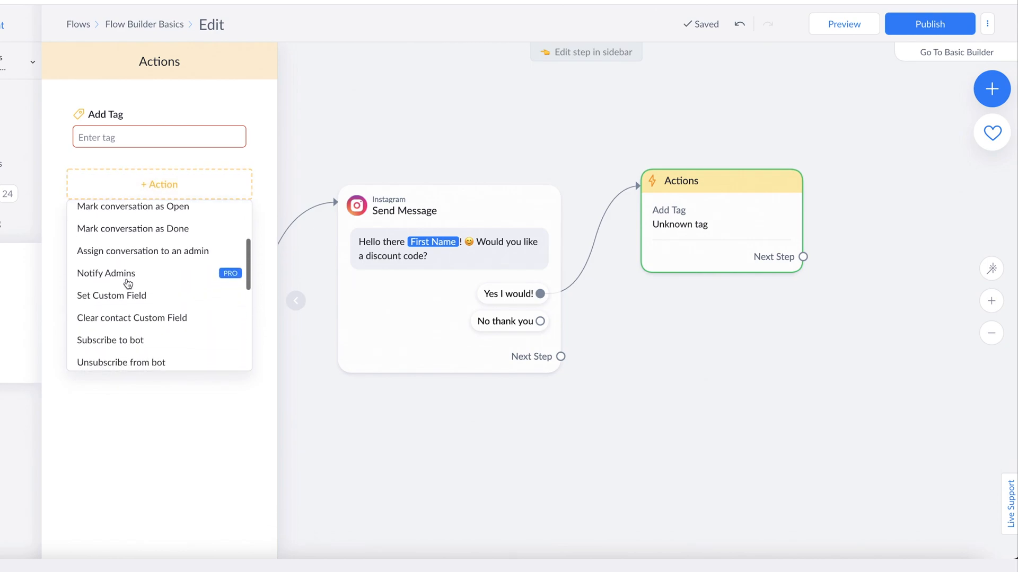
click(132, 207)
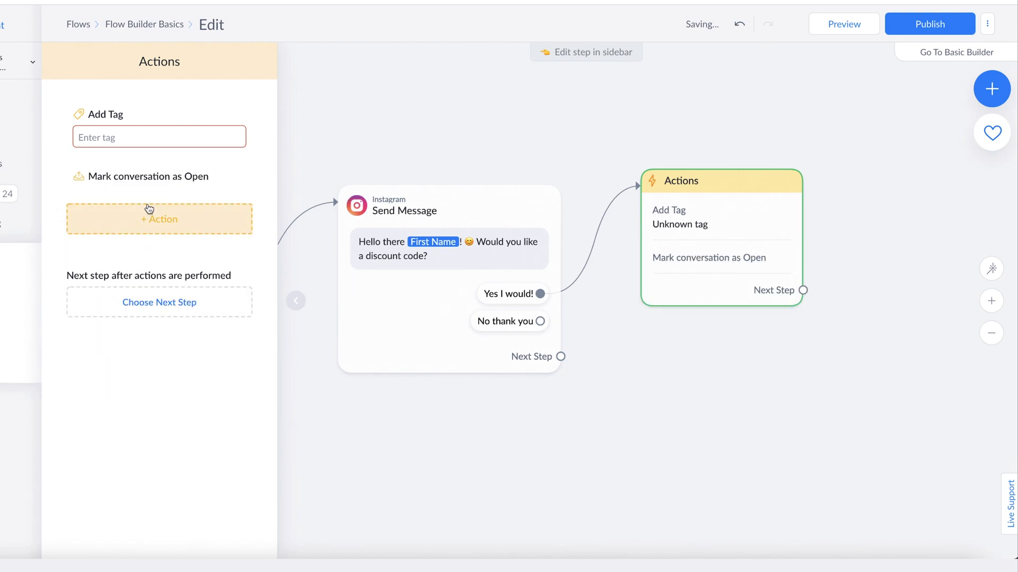
mouse_move(143, 268)
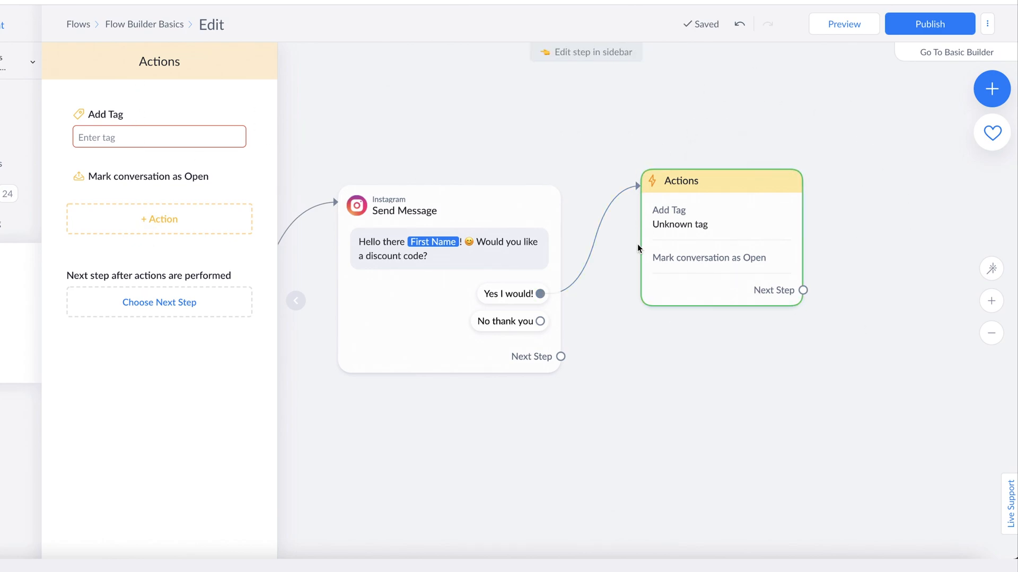
mouse_move(219, 110)
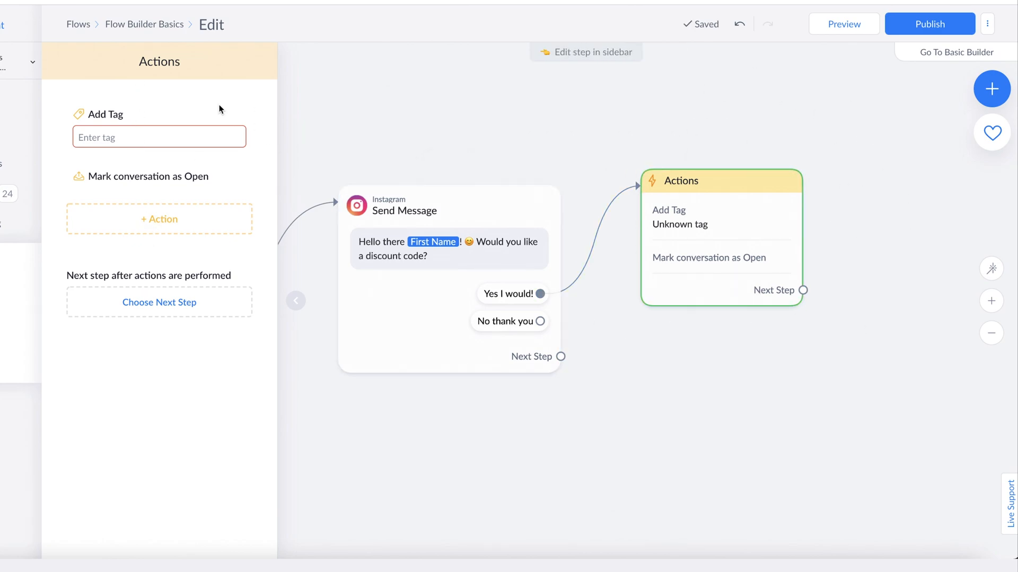
Step: Create and apply the tag 'Interested in Discount Code'
click(158, 137)
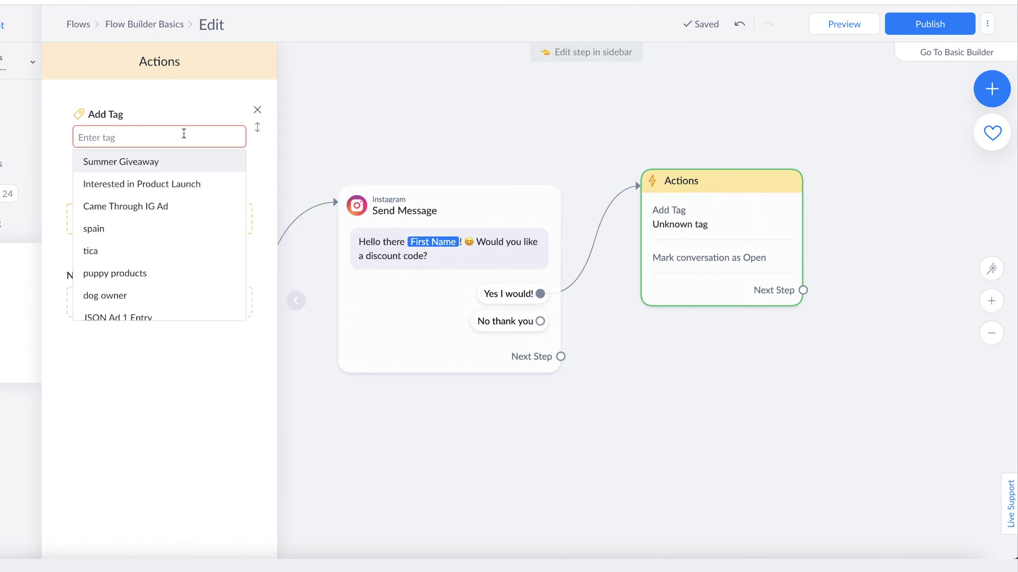
text(Interested in Dis)
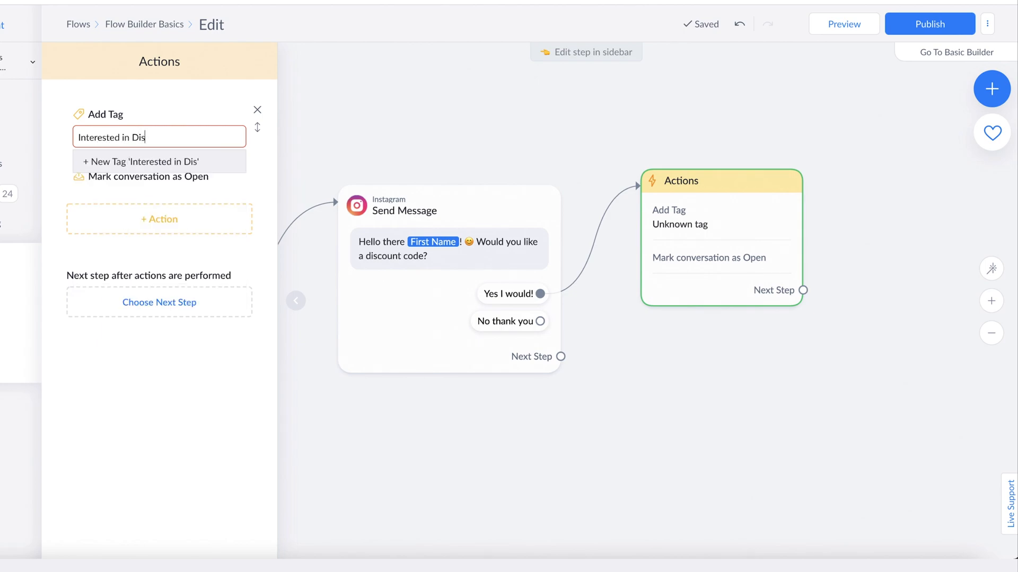
text(count Code)
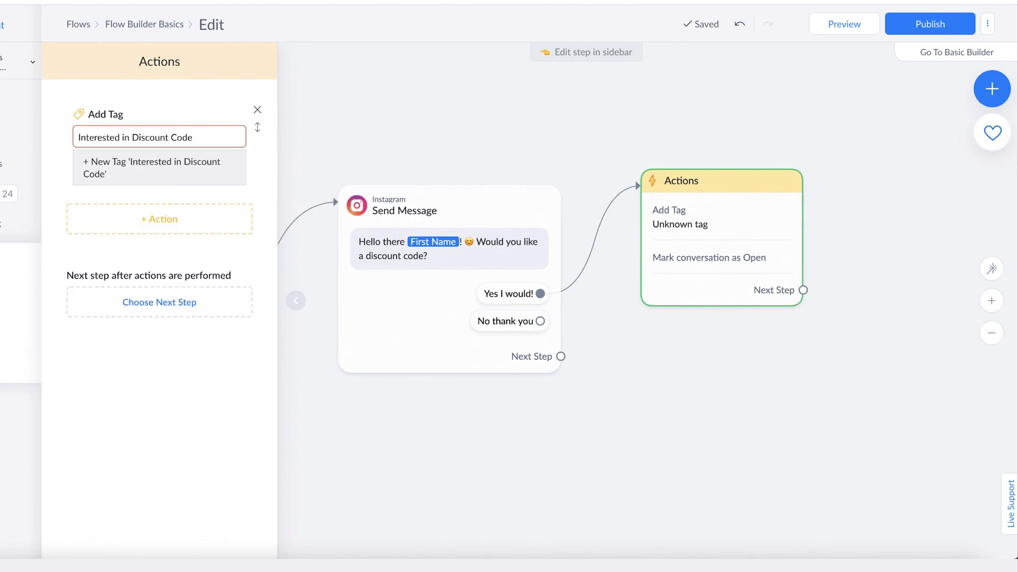
click(159, 166)
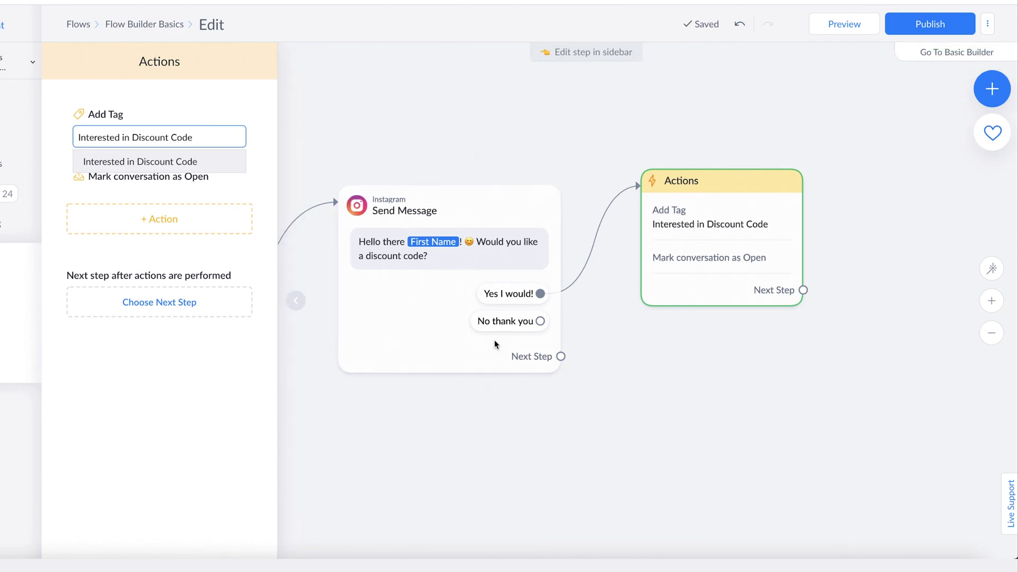
mouse_move(713, 227)
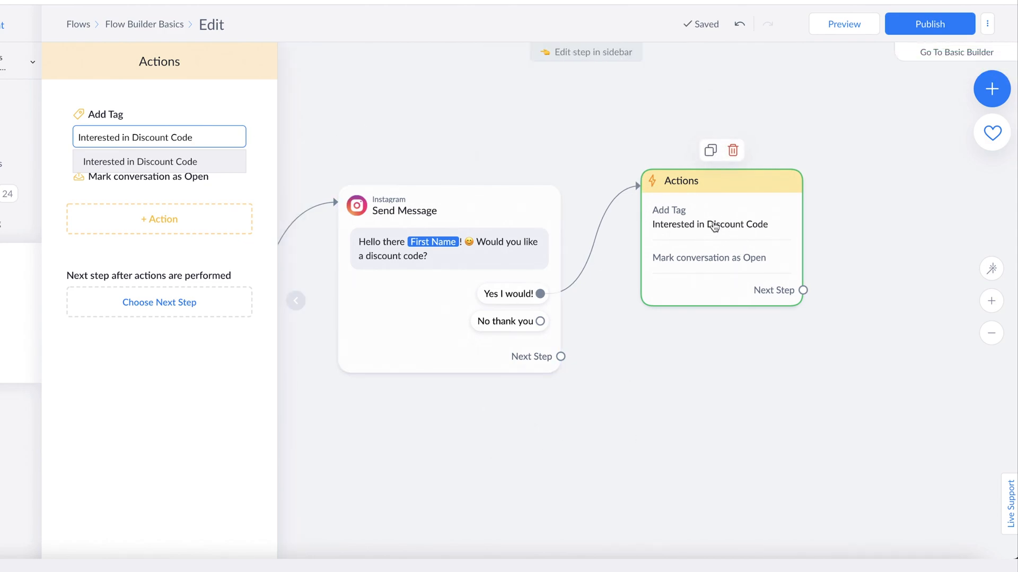
mouse_move(808, 217)
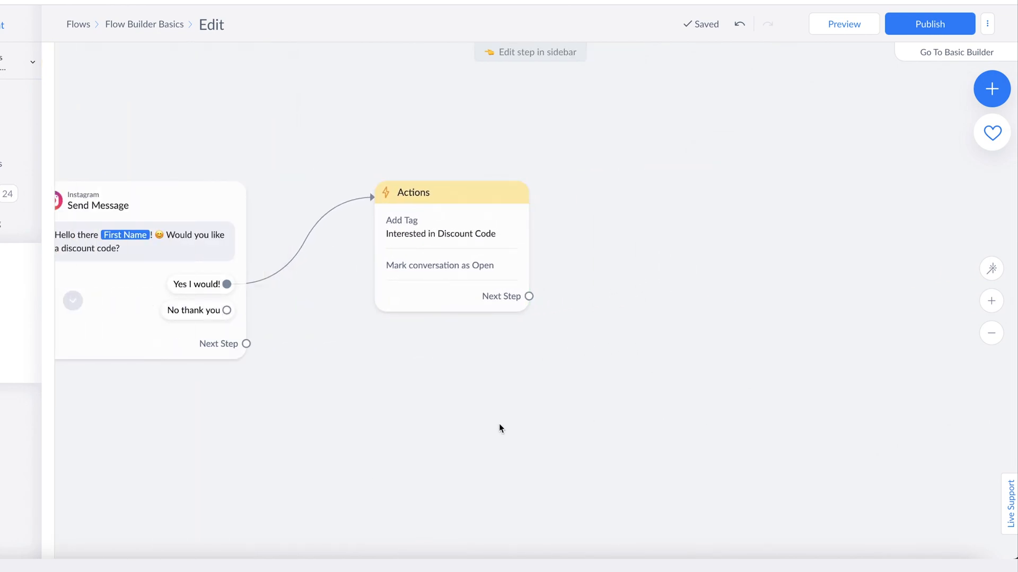
Step: Make a new Instagram message the next step after the actions
click(505, 296)
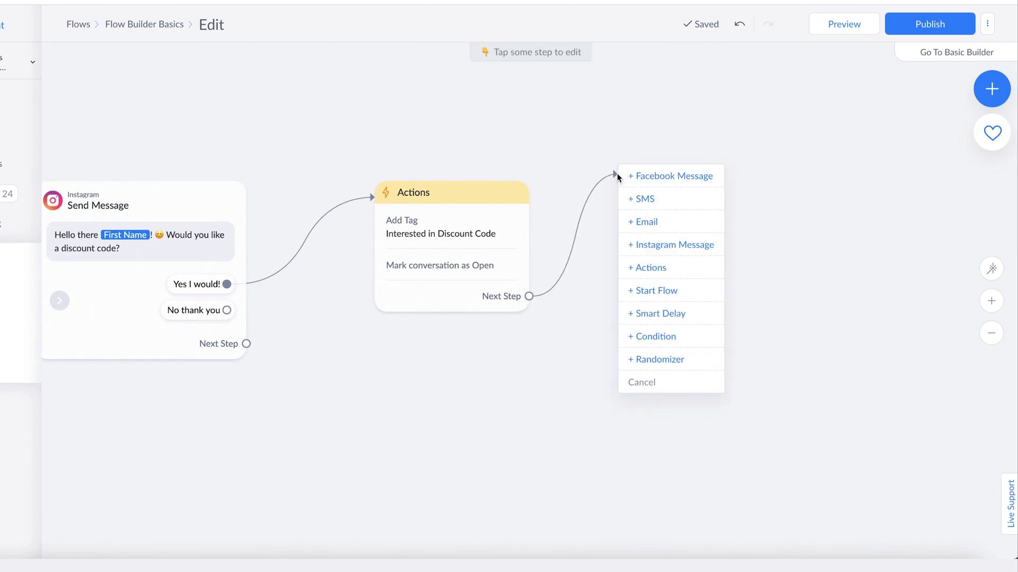
mouse_move(672, 245)
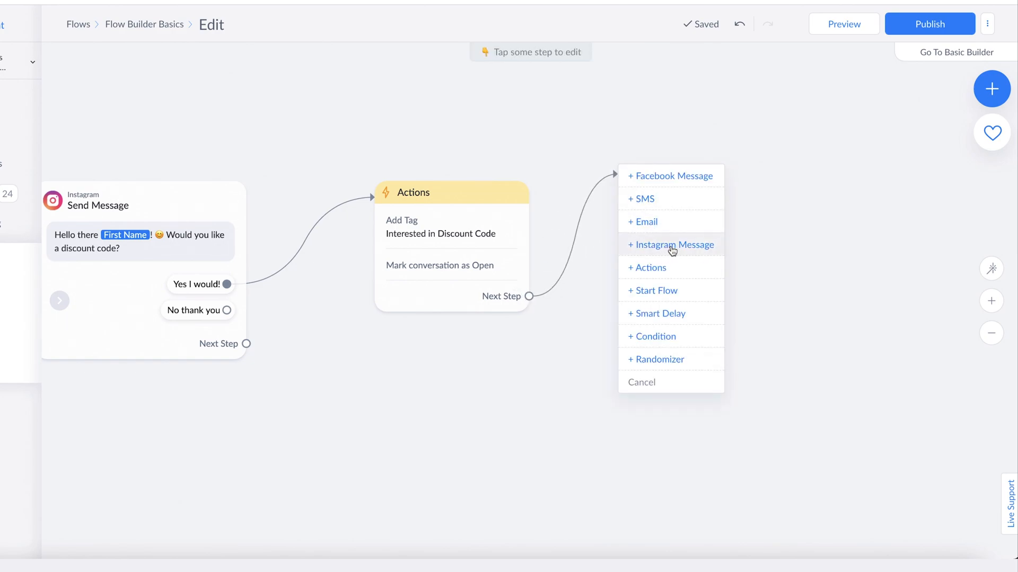
click(674, 244)
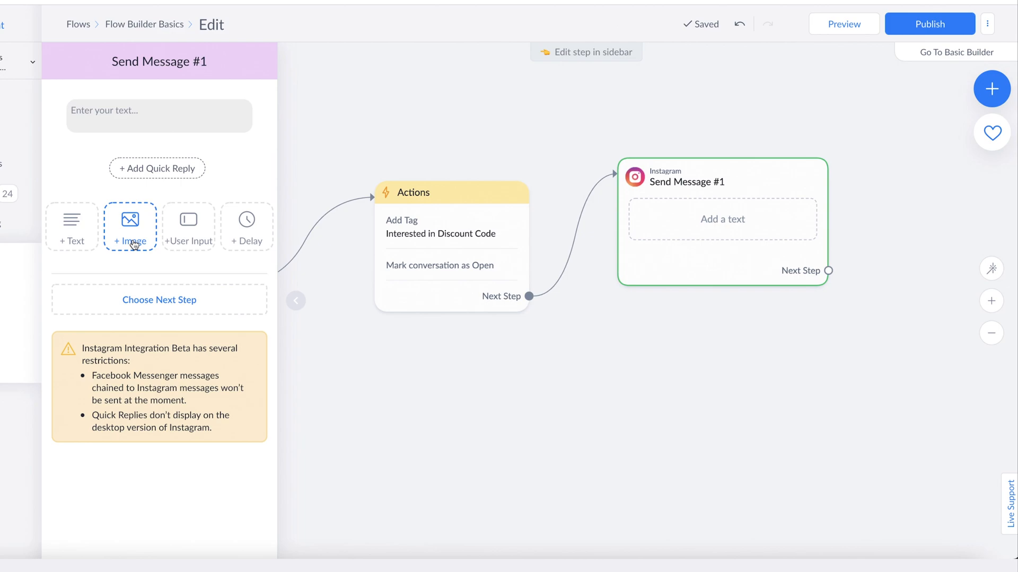
Step: Give the message an image block from URL above the text and remove the empty text block
click(129, 227)
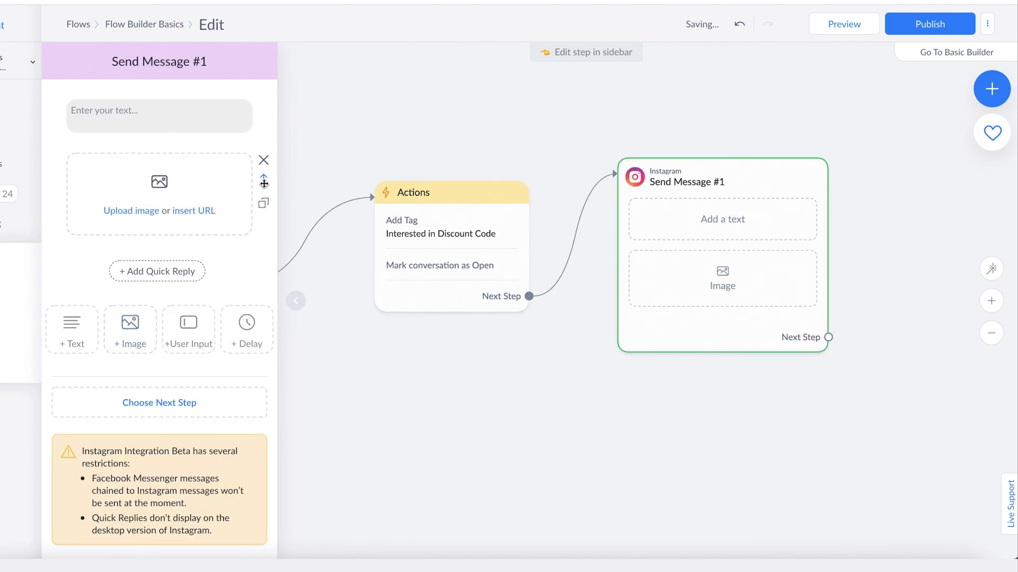
click(264, 181)
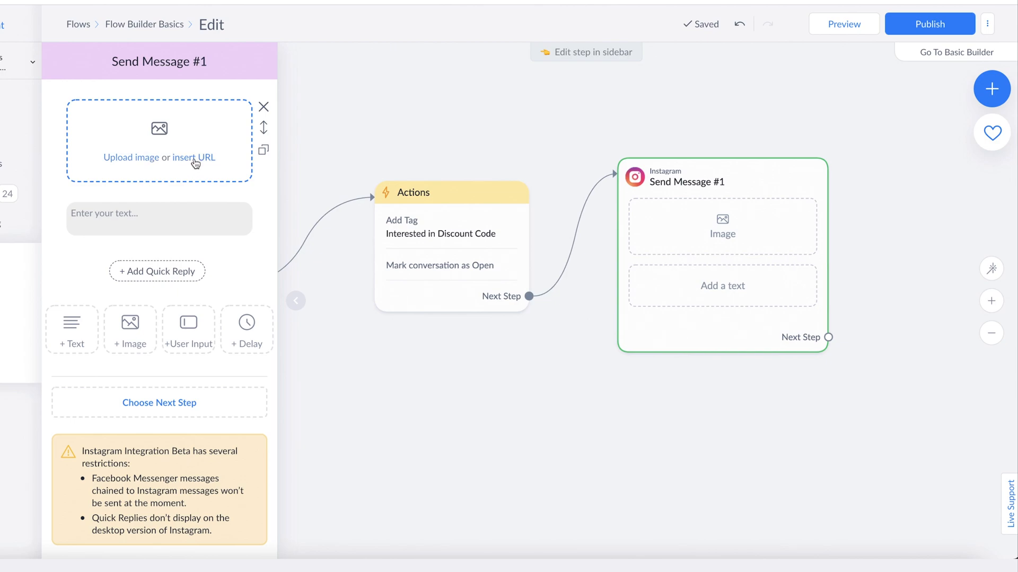
click(191, 157)
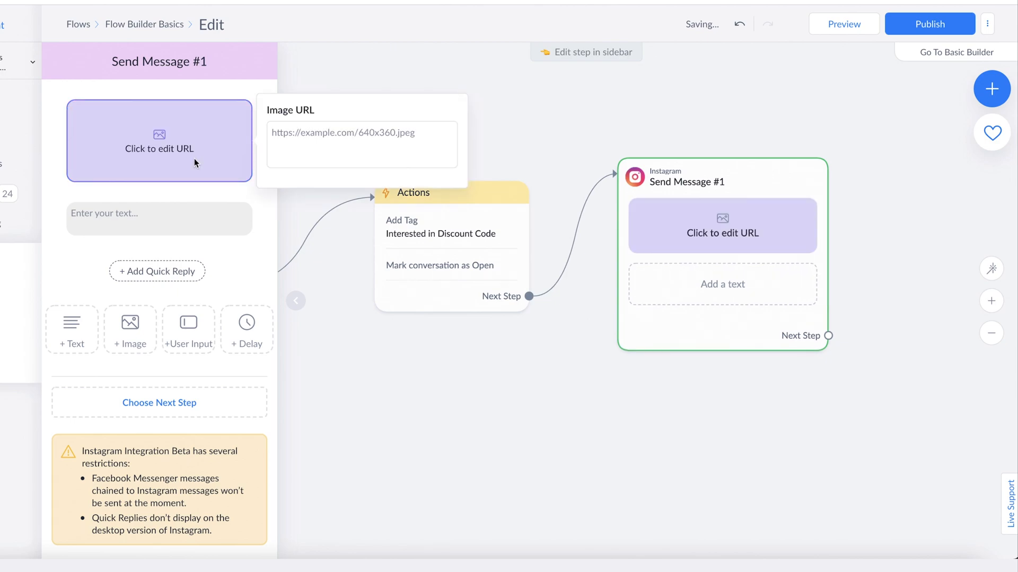
click(360, 144)
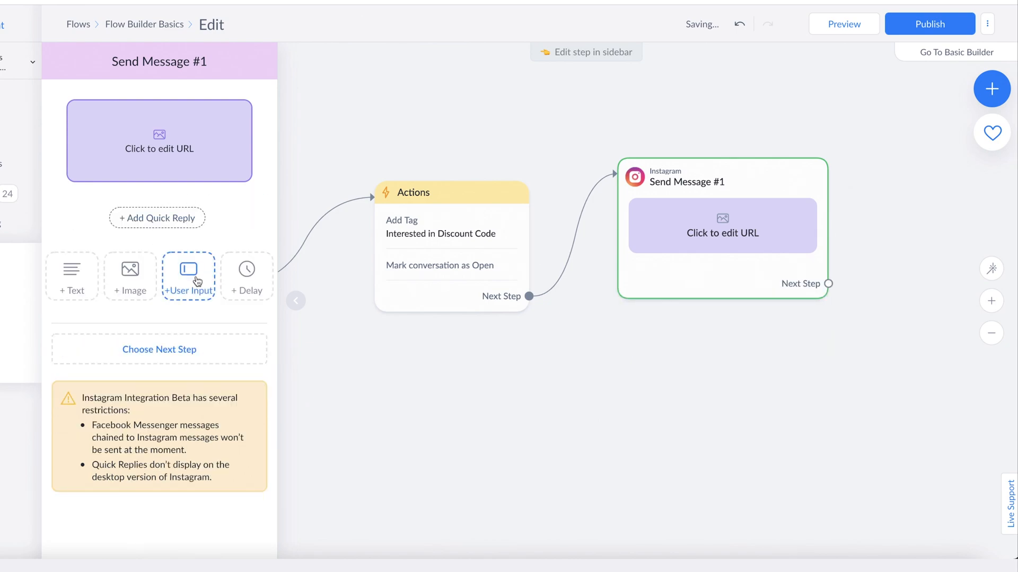
Step: Add a user-input question expecting an Email reply, saved with opt-in, and close its settings
click(188, 275)
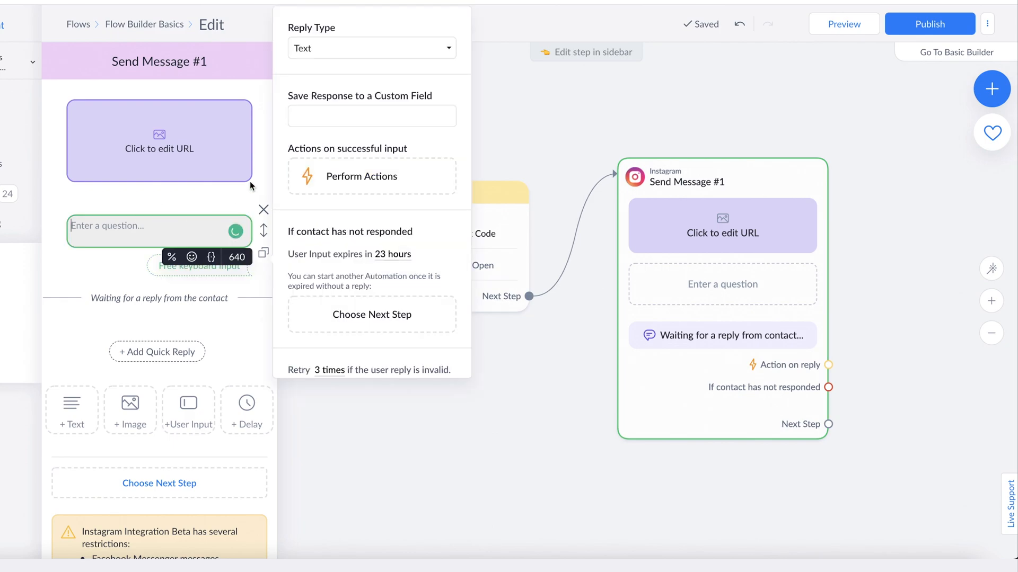
click(370, 48)
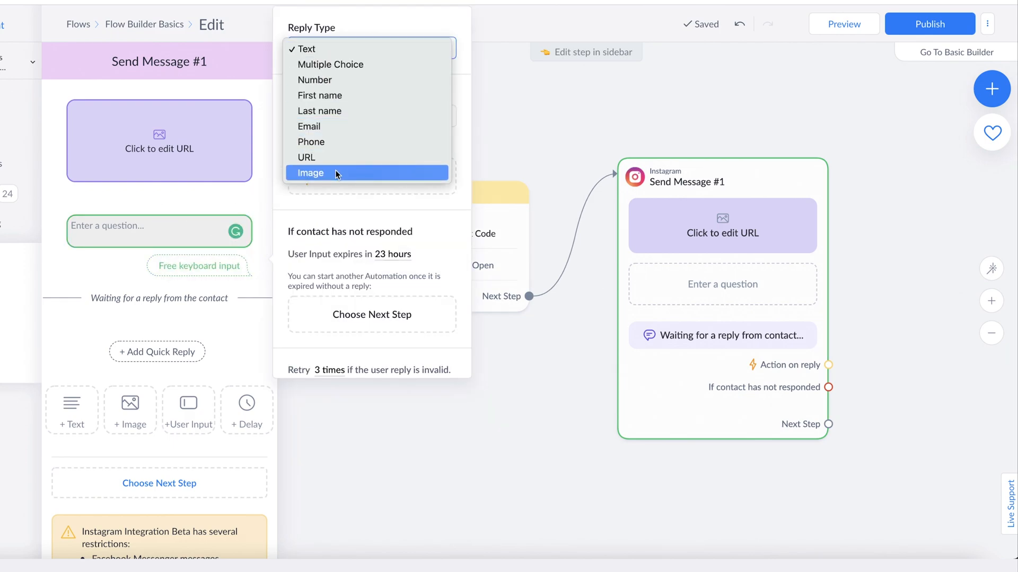
mouse_move(362, 110)
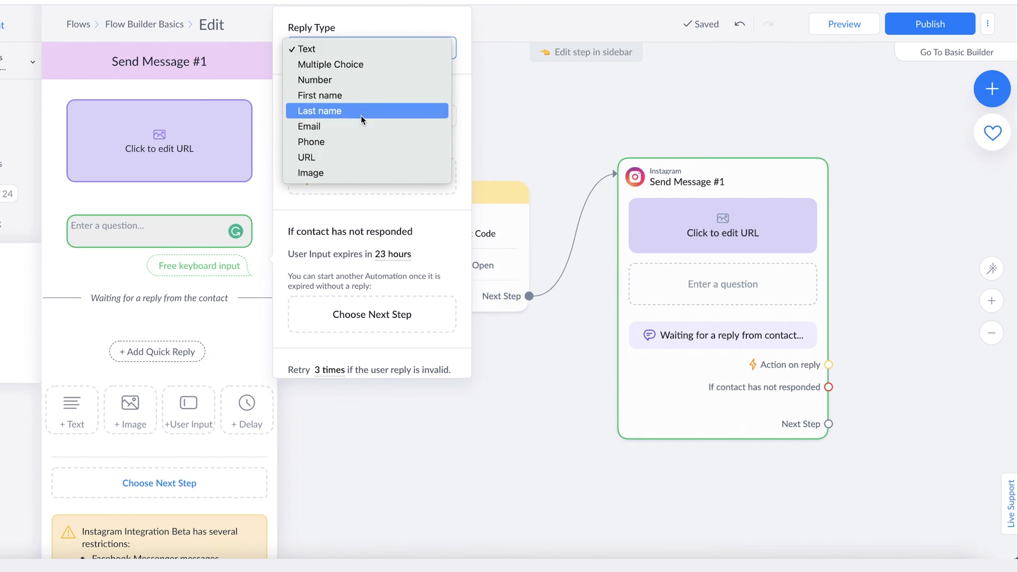
mouse_move(364, 79)
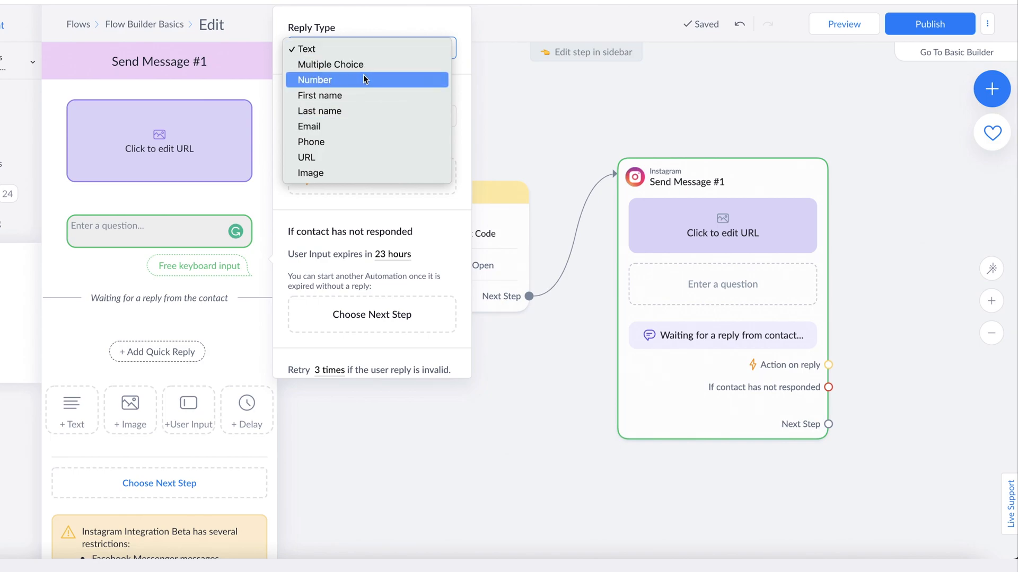
click(308, 126)
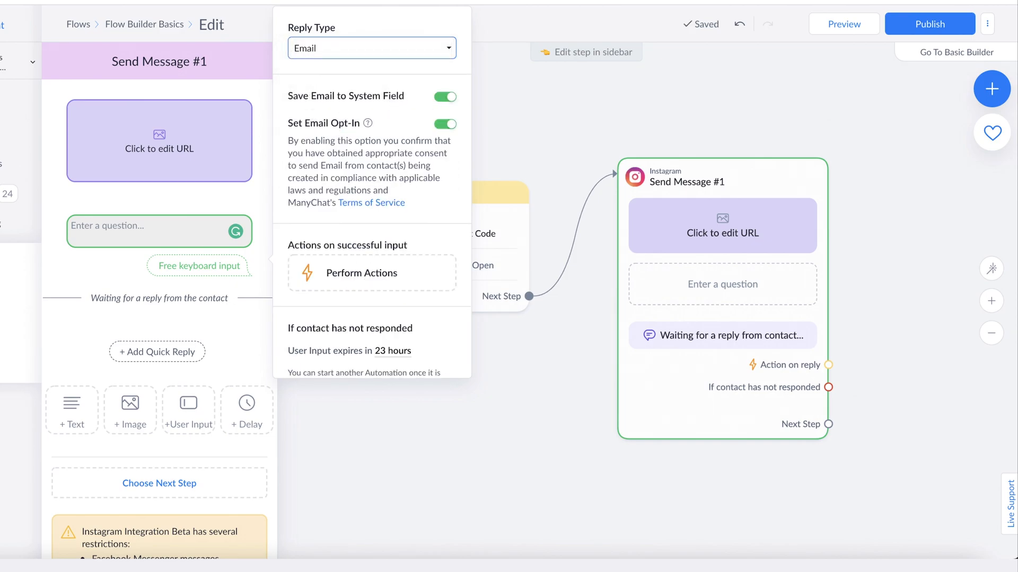
mouse_move(666, 131)
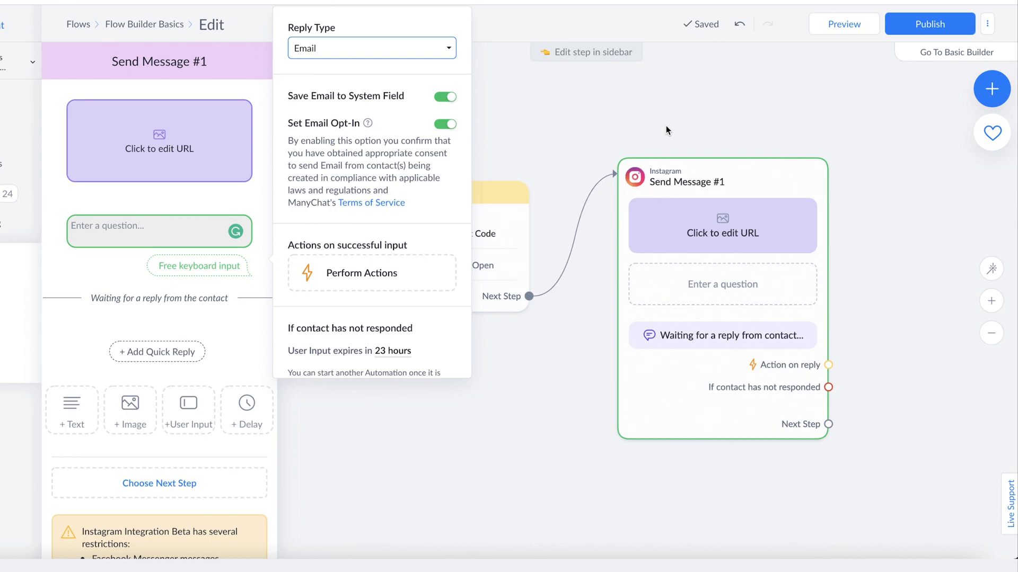
mouse_move(533, 403)
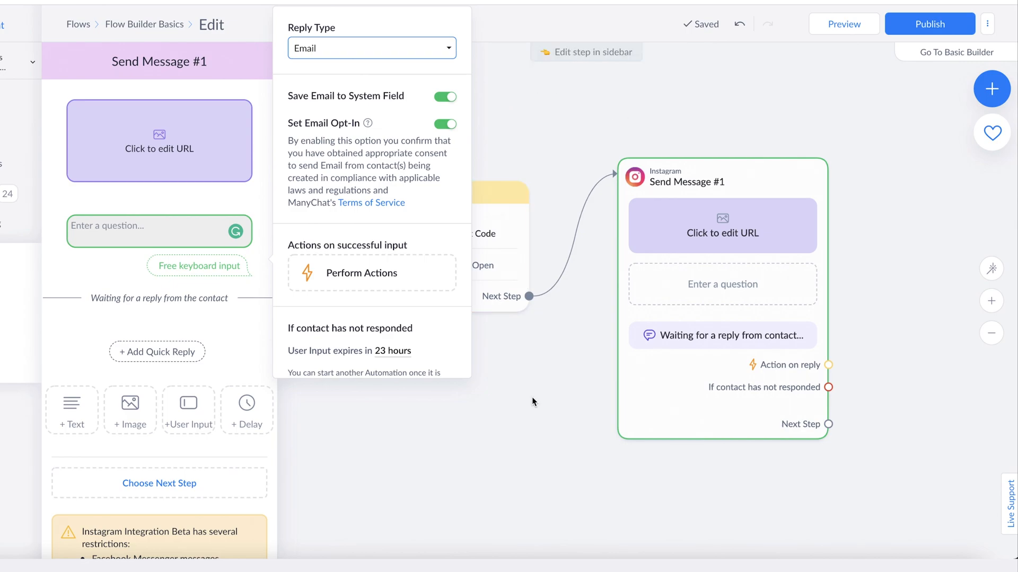
click(532, 401)
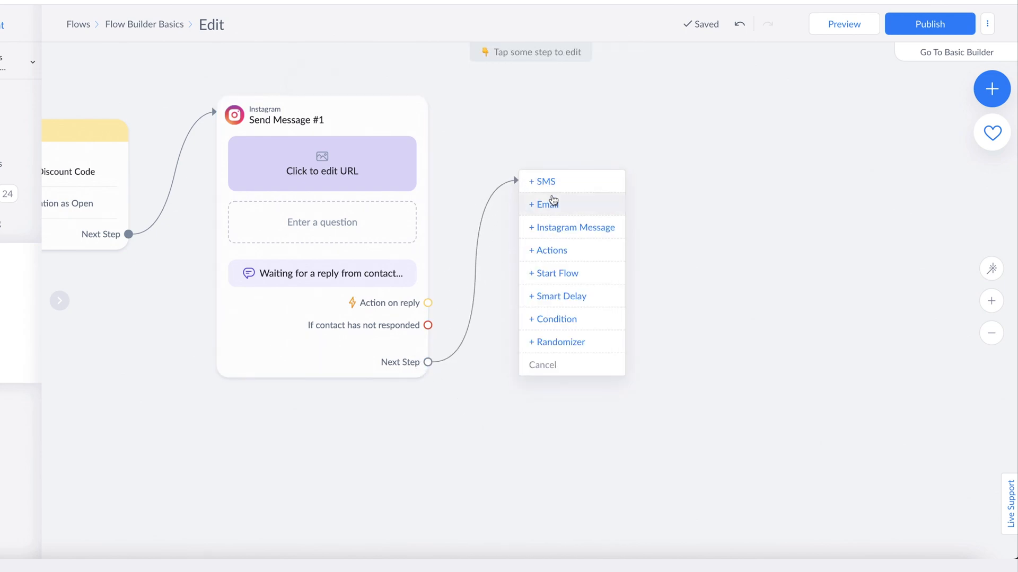
Step: Add Send Message #2 reading 'Okay great! Here is you discount code:' with the Fletcher Spring 15% coupon
click(575, 227)
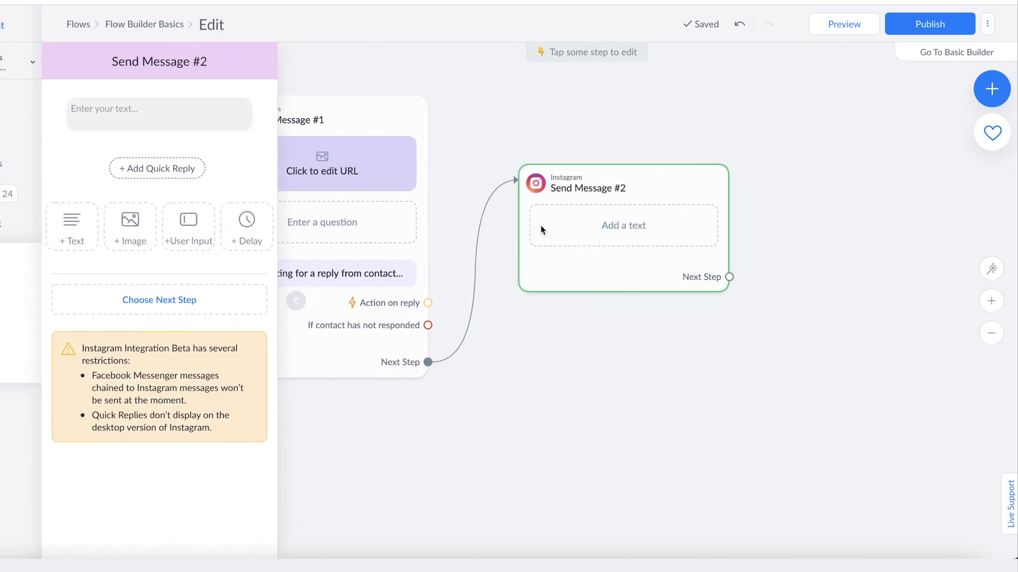
click(156, 110)
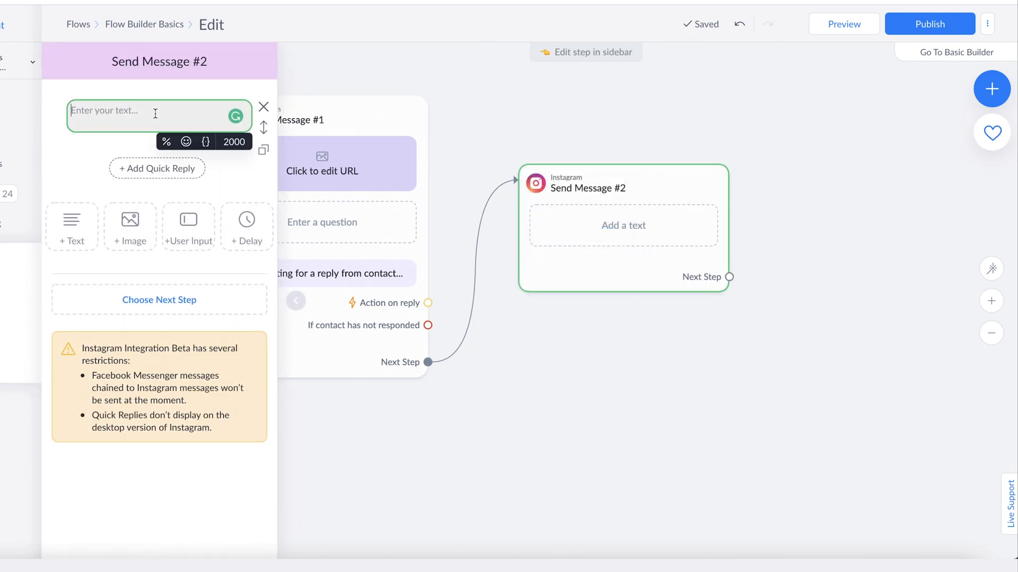
text(Okay great! H)
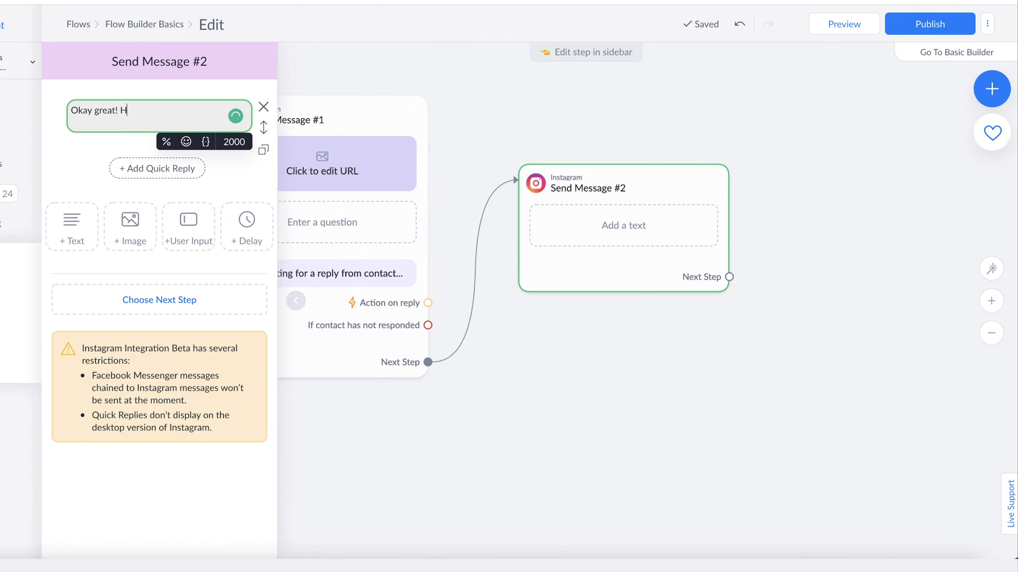
text(ere is you discount)
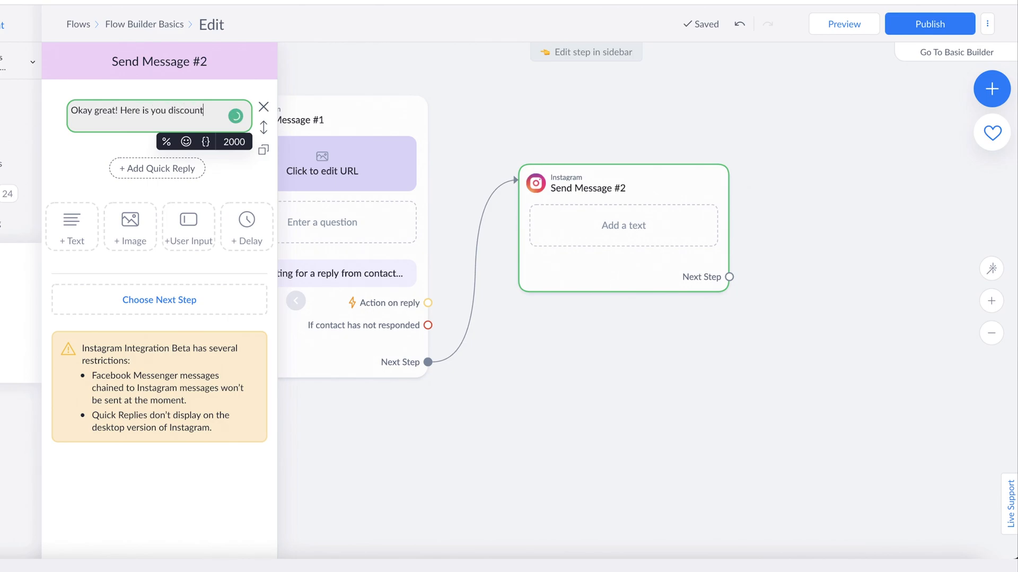
click(166, 141)
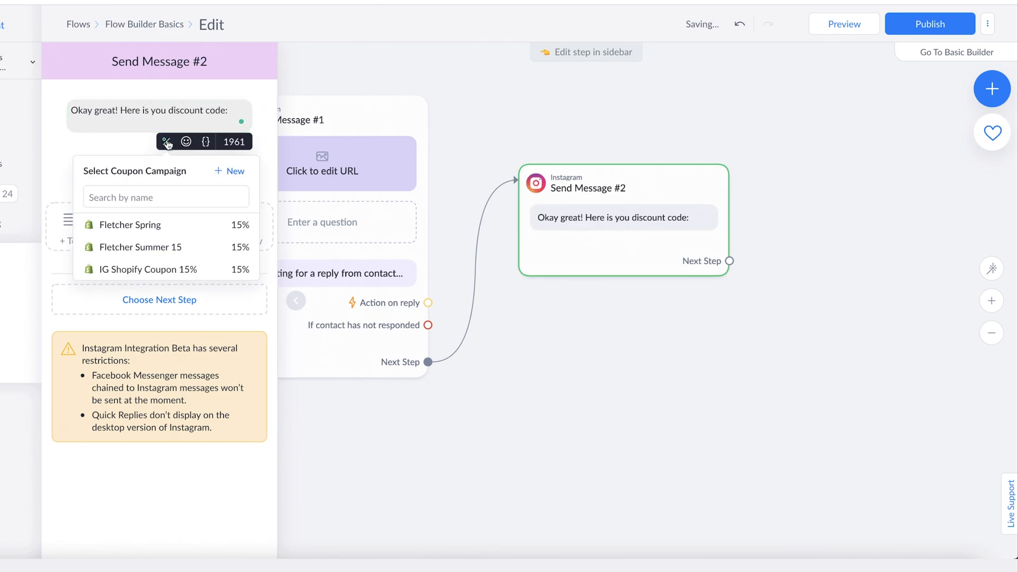
click(129, 225)
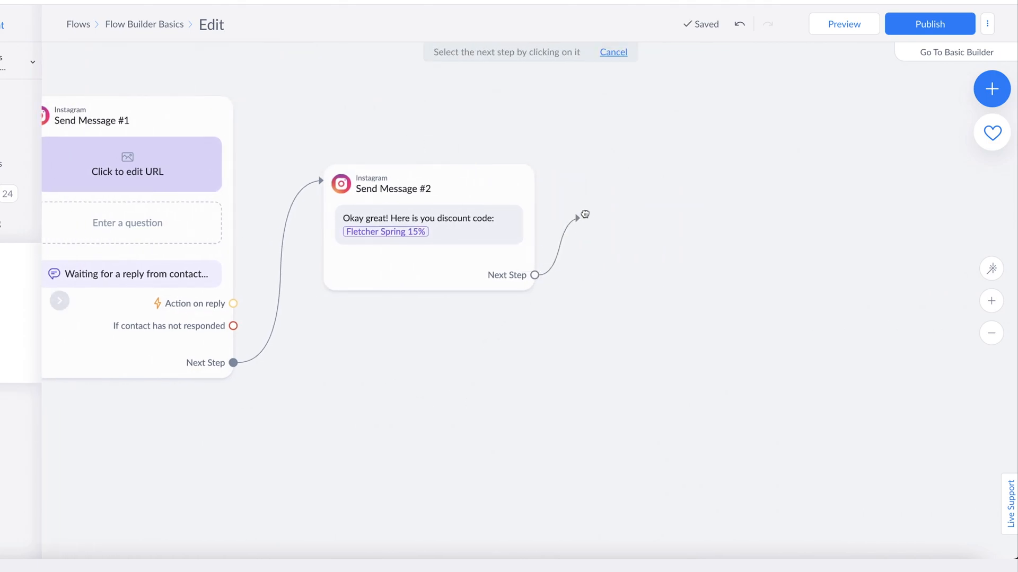
Step: Add a Smart Delay of 1 Hour after the discount-code message
click(533, 275)
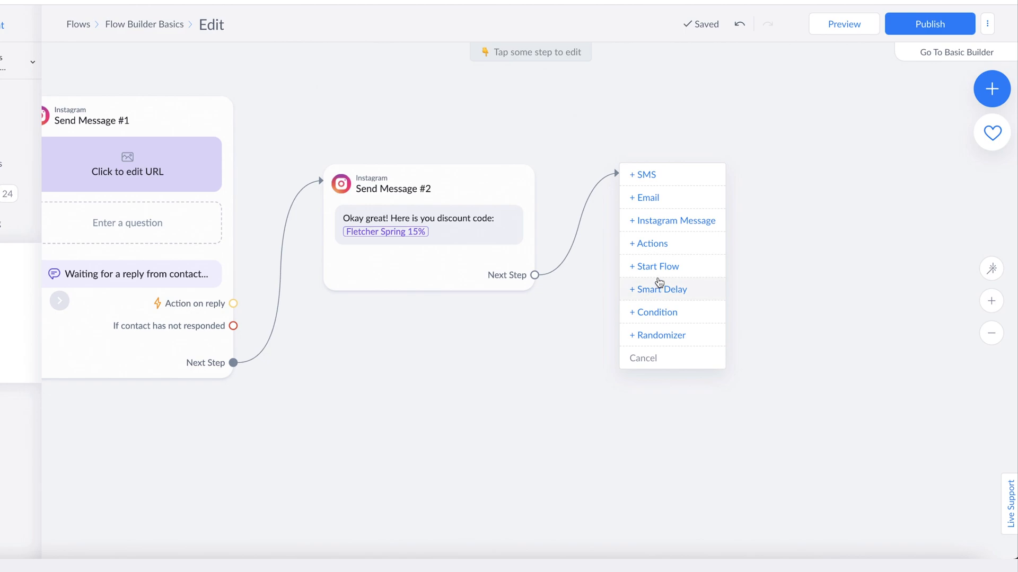
click(660, 289)
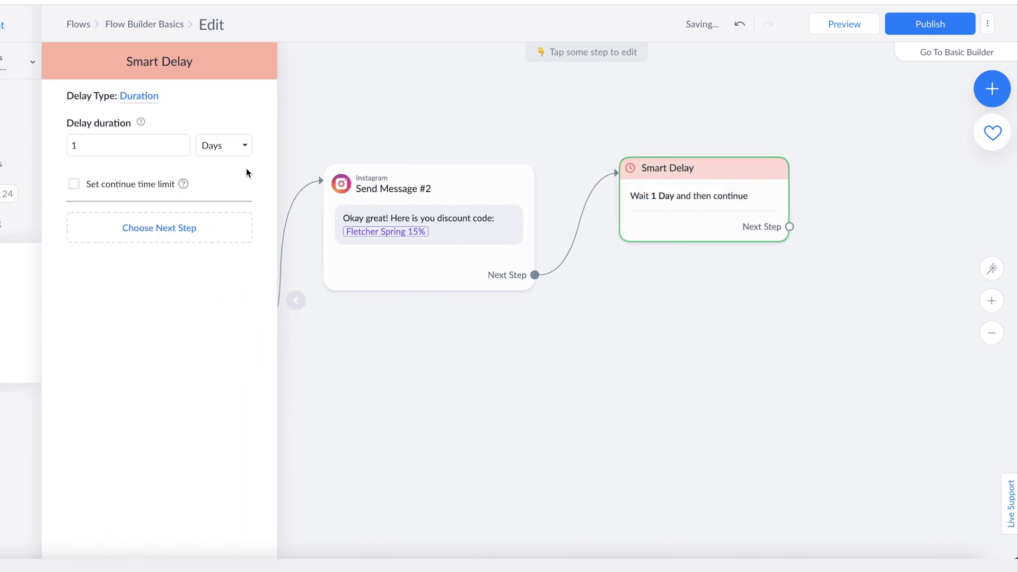
click(224, 145)
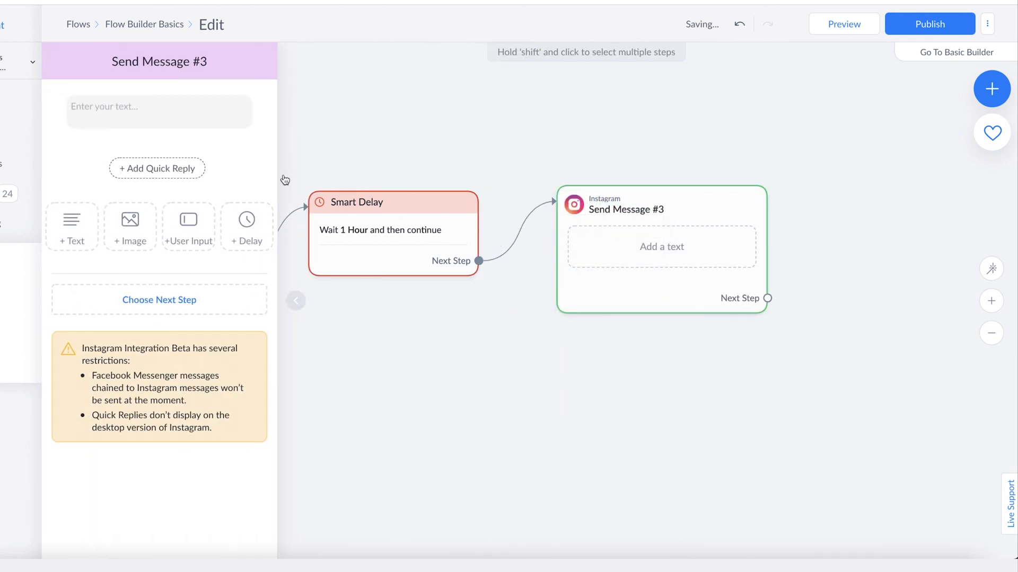
Step: Write 'Hello First Name, were you able to use your discount code?' as the delayed Instagram message
text(Hello {first)
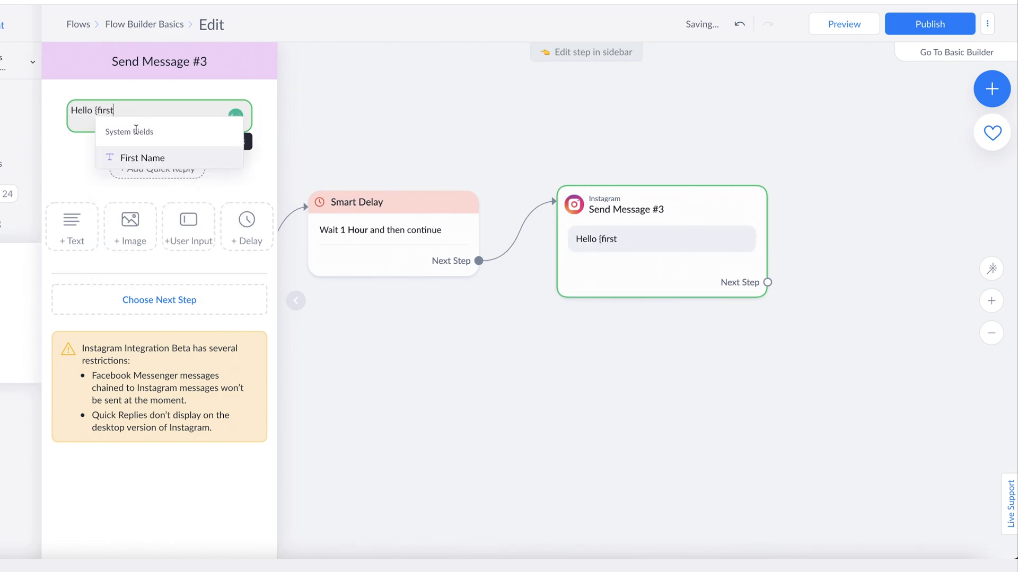
click(142, 158)
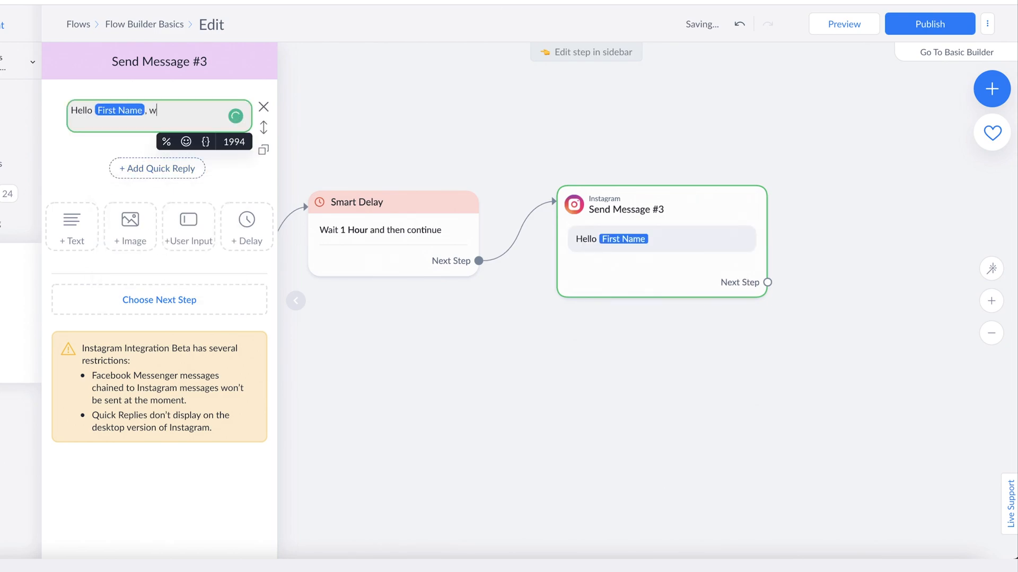
text(ere you able to use your)
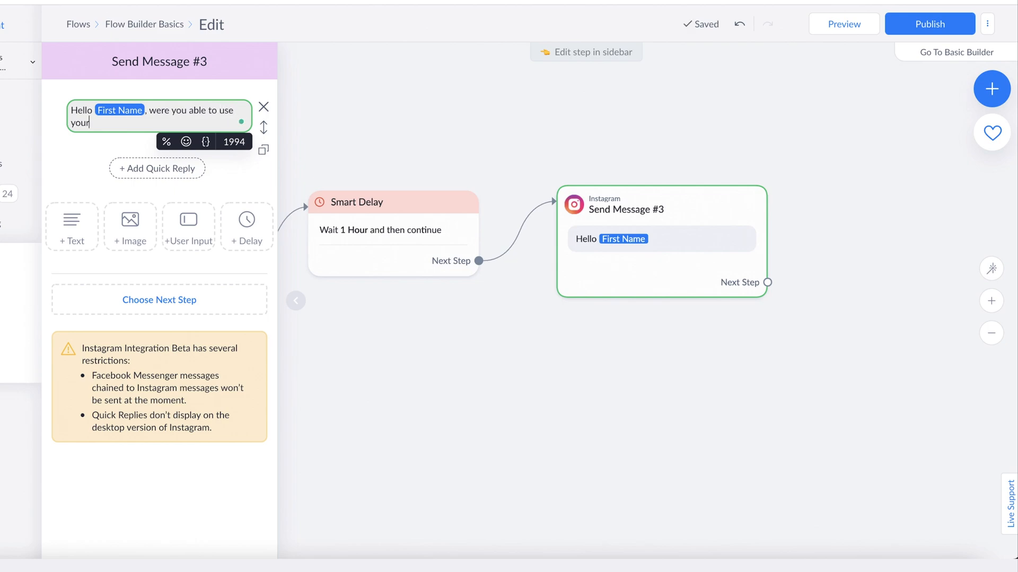
text(discount code)
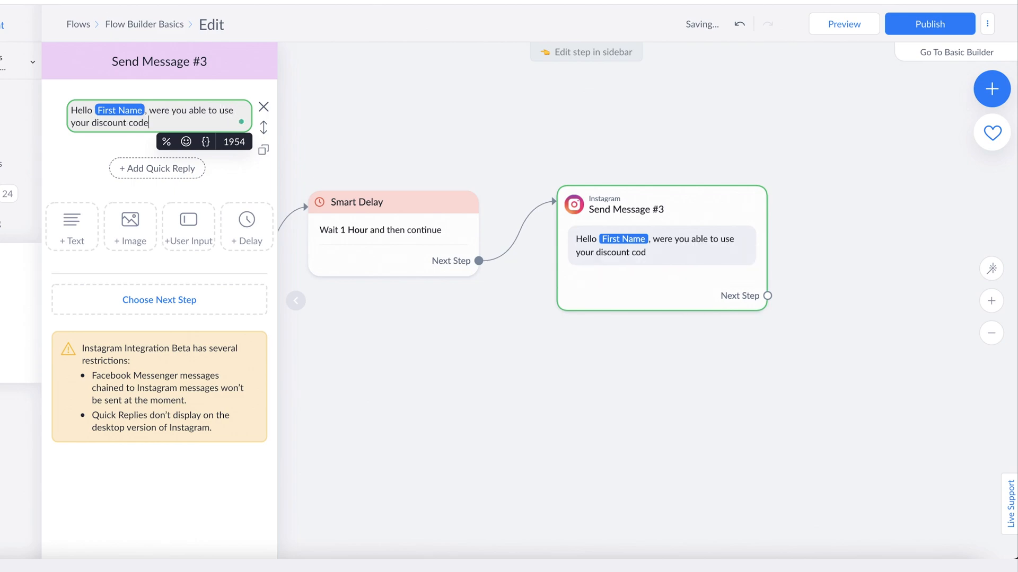
Step: Add 'Yes I did' and 'No not yet' quick replies to the question
click(156, 169)
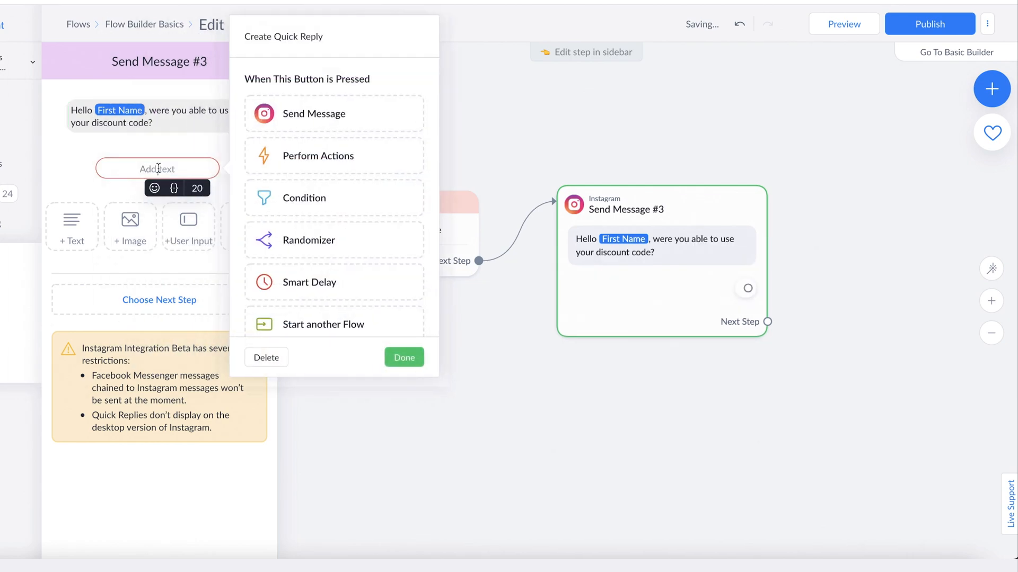
text(Ys)
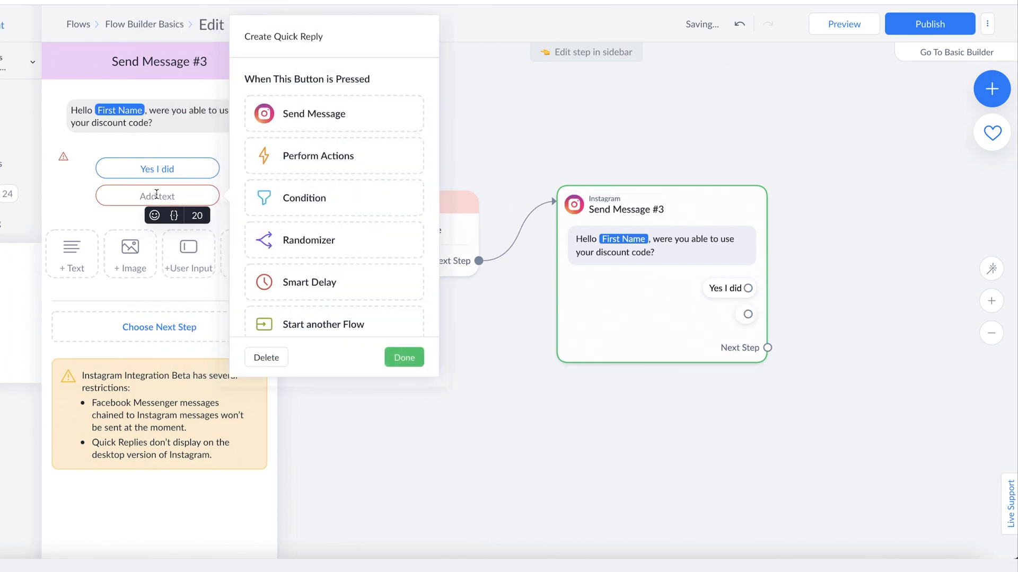
text(No not yet)
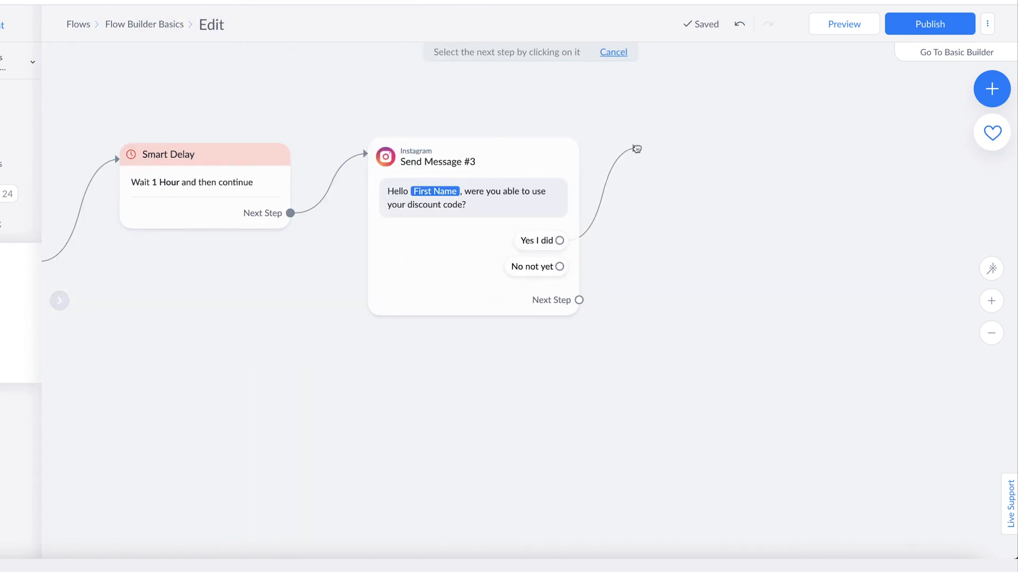
Step: Reply to 'Yes I did' with an Instagram message saying 'Okay wonderful!'
click(637, 148)
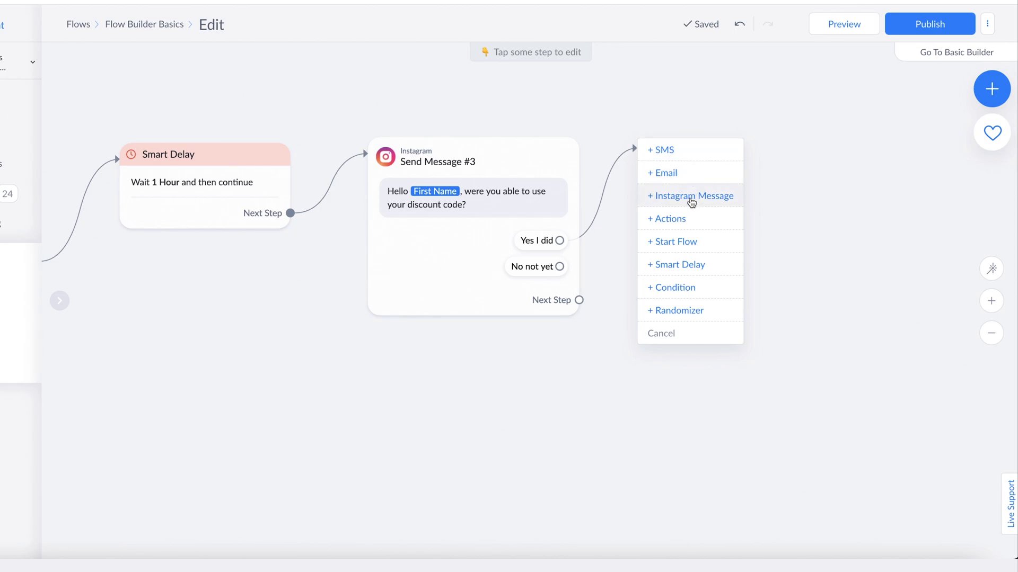
click(690, 195)
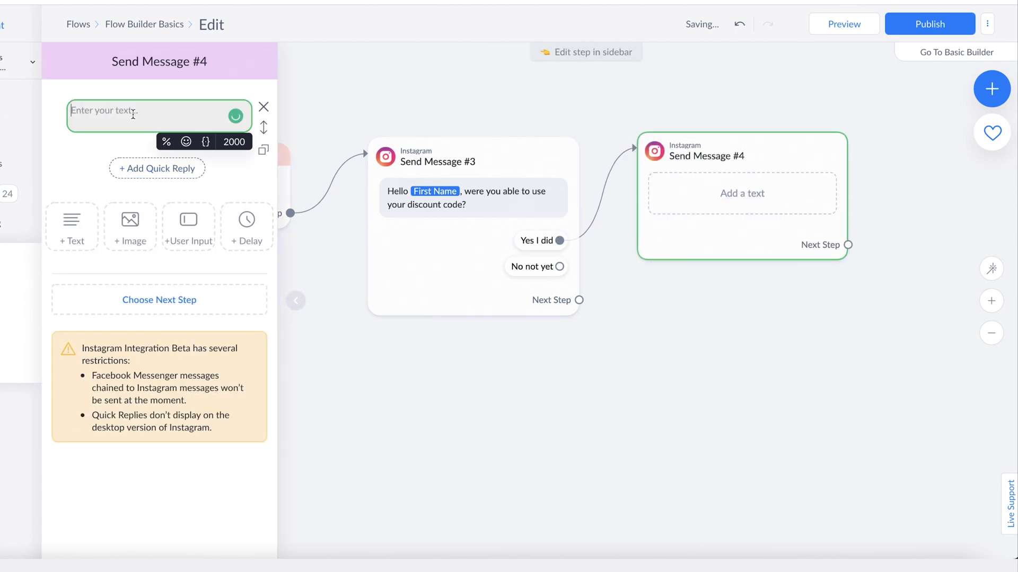
text(Okay wonderful)
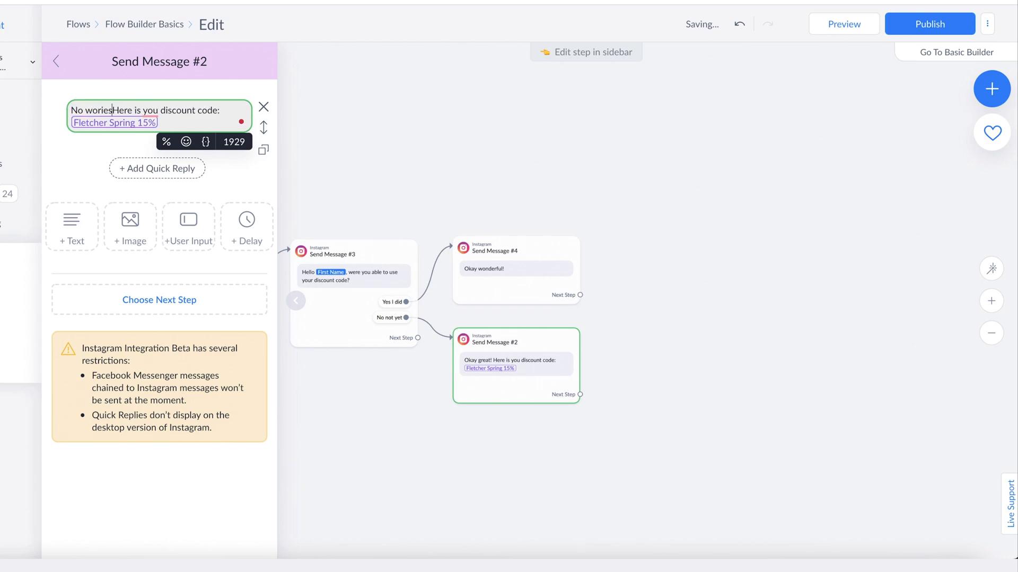
text(!)
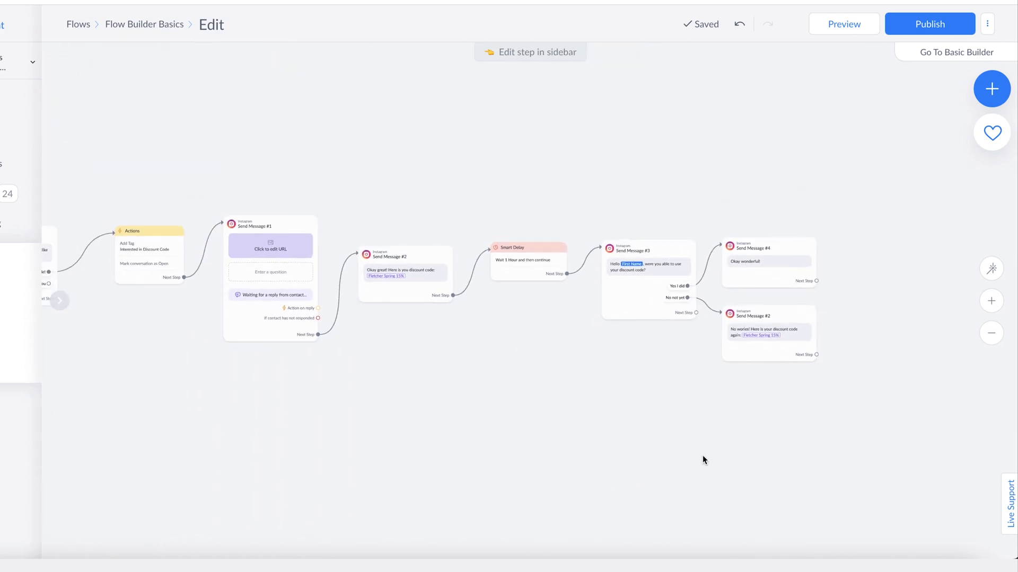
mouse_move(645, 477)
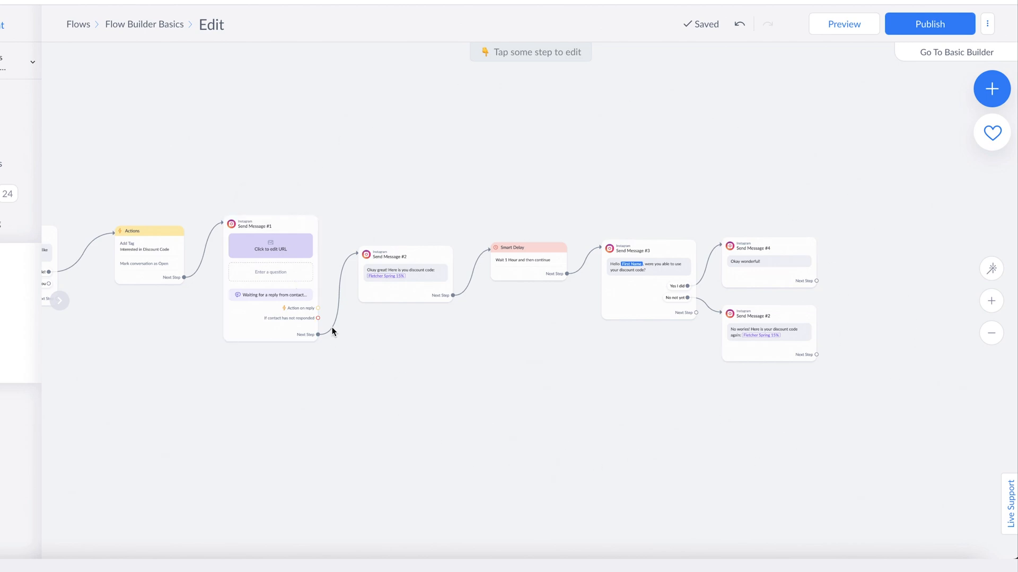
mouse_move(554, 202)
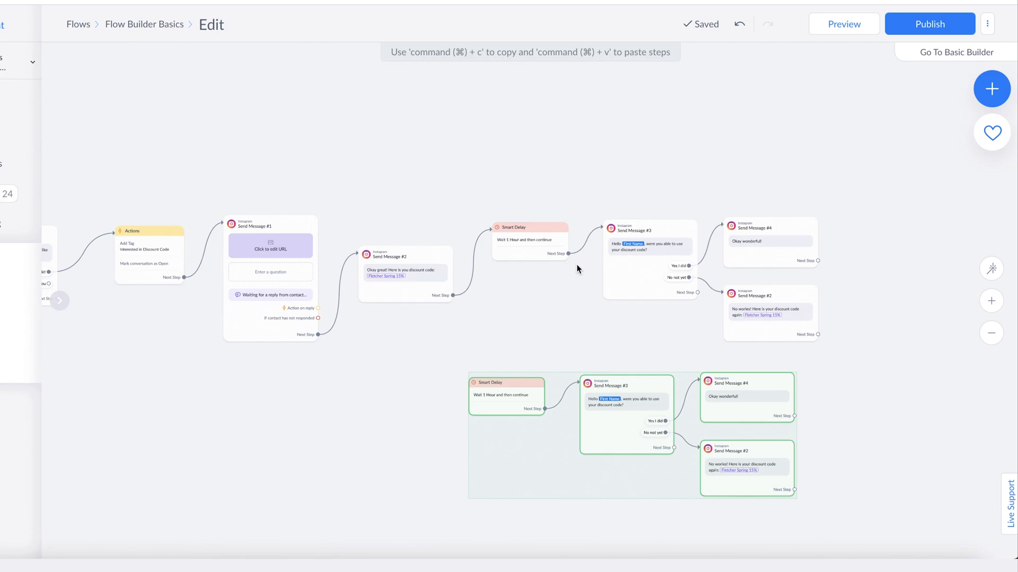
mouse_move(600, 312)
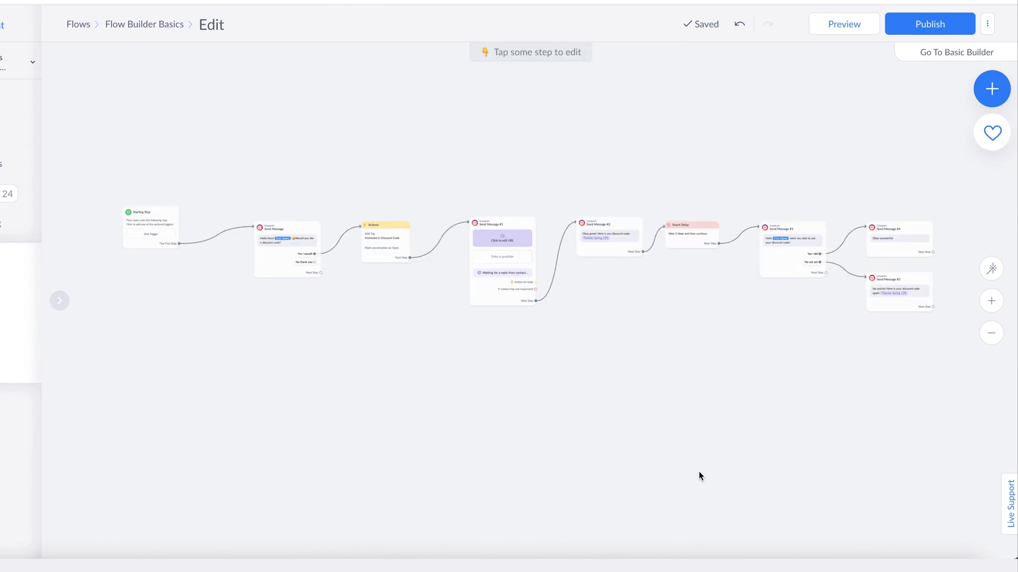
mouse_move(604, 278)
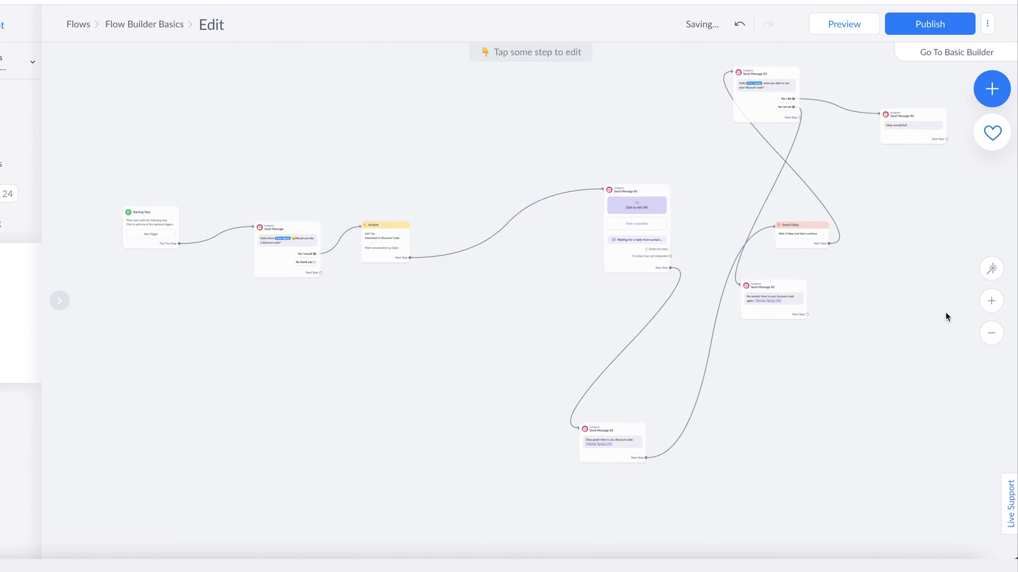
mouse_move(991, 268)
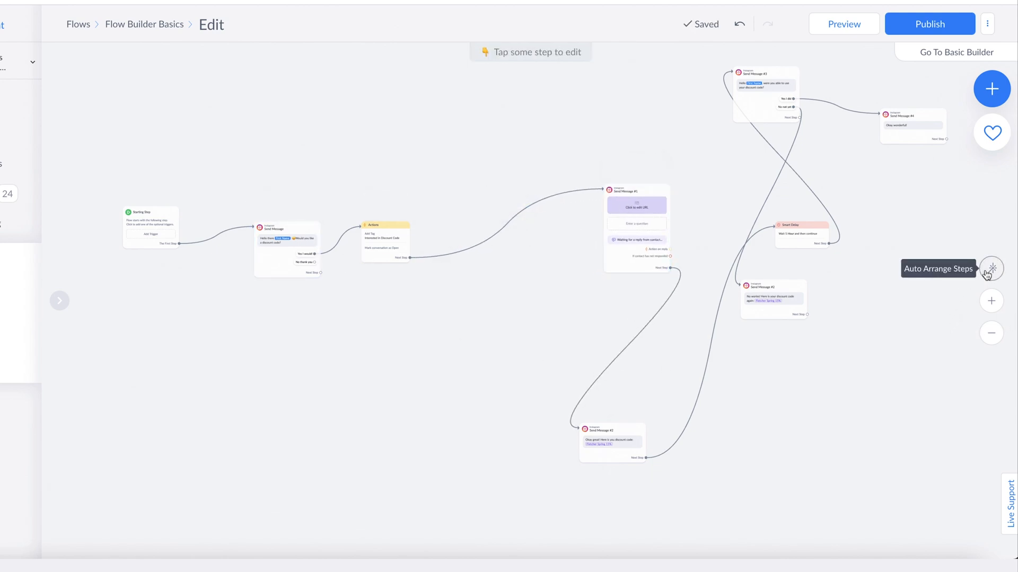
Step: Auto Arrange the flow steps into a neat left-to-right chain
click(991, 268)
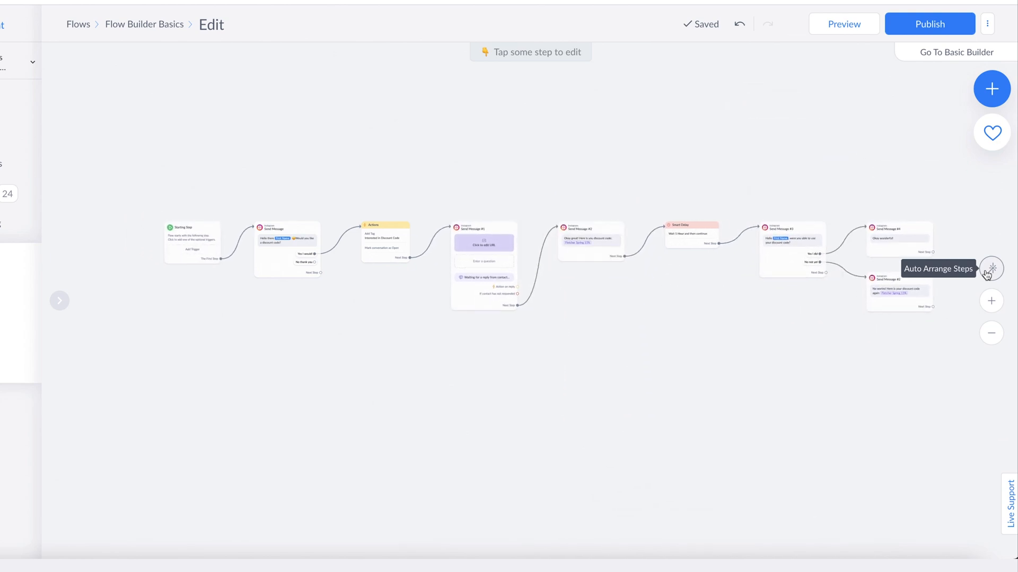